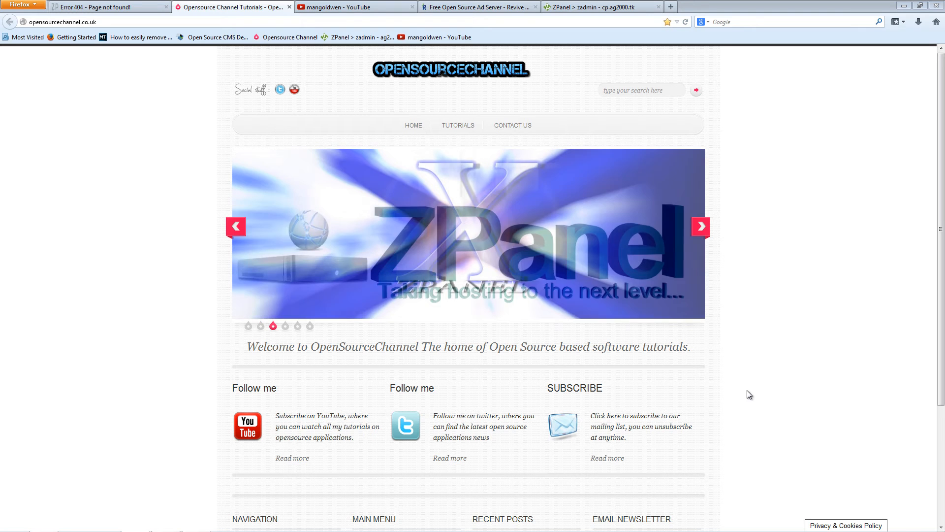
- Switch between the Revive Adserver and ZPanel sites, ending on the Revive Adserver homepage
left_click(476, 7)
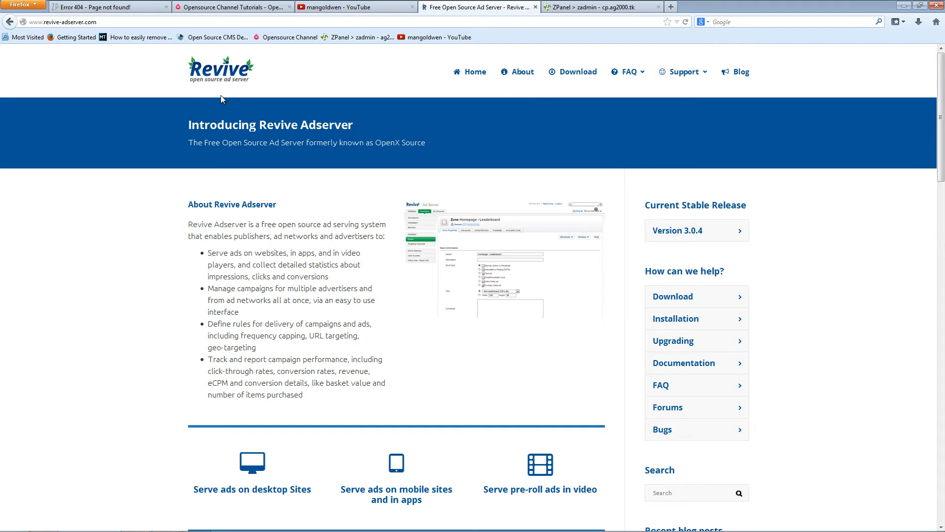
mouse_move(260, 138)
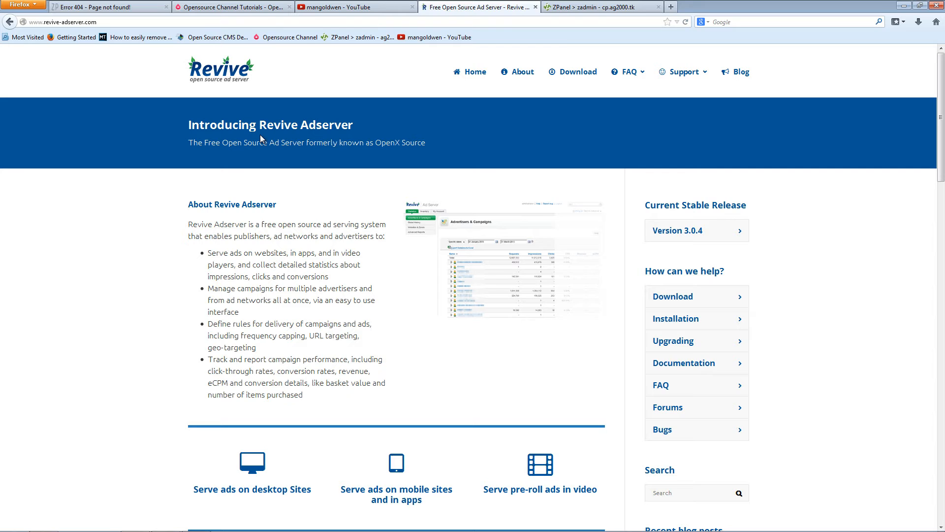
left_click(597, 7)
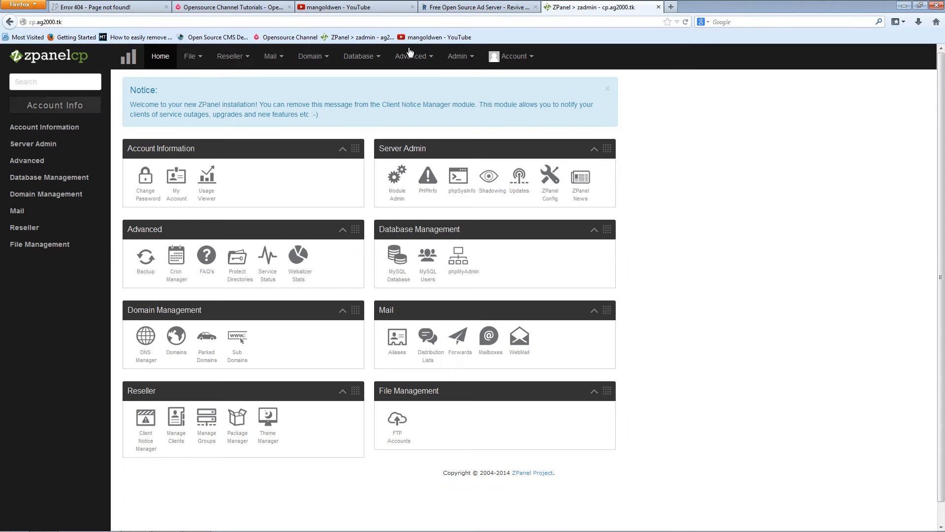
left_click(479, 7)
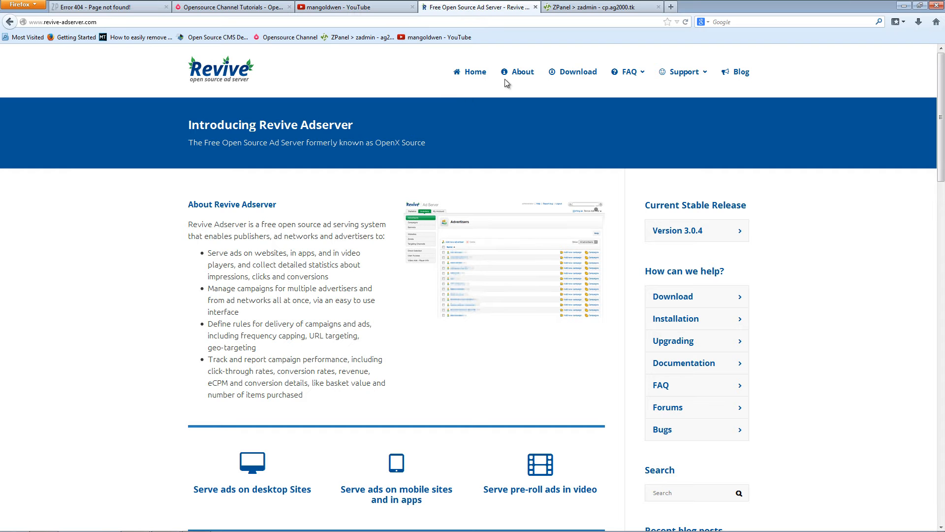
- Download the Revive Adserver v3.0.4 ZIP from the site's download page and save it
left_click(577, 72)
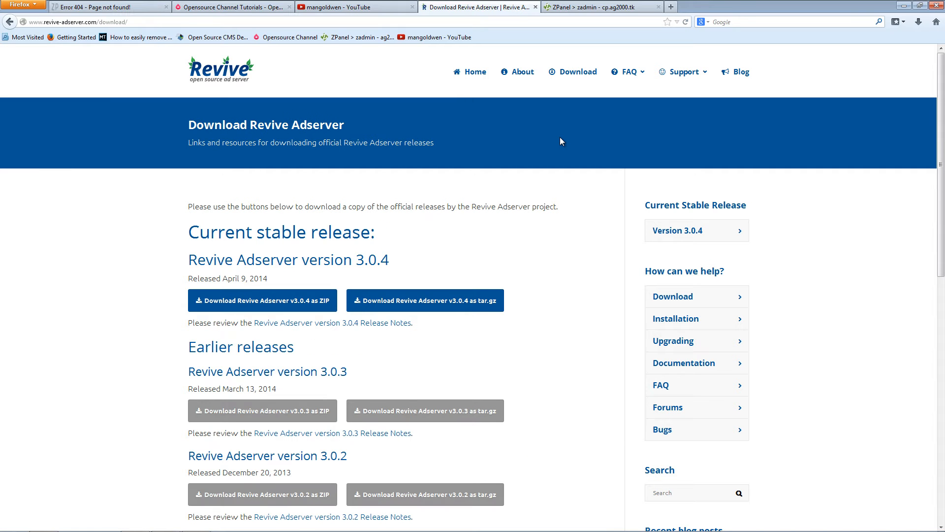
mouse_move(42, 33)
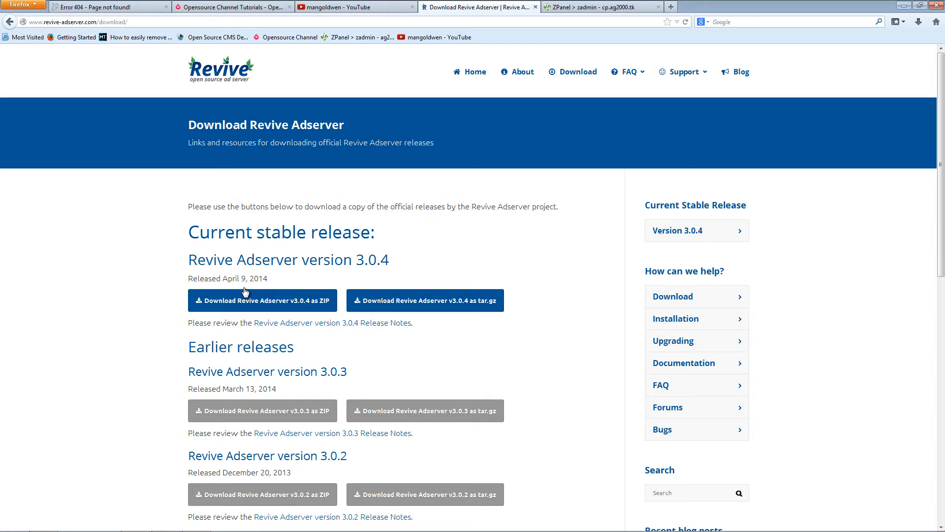
left_click(262, 300)
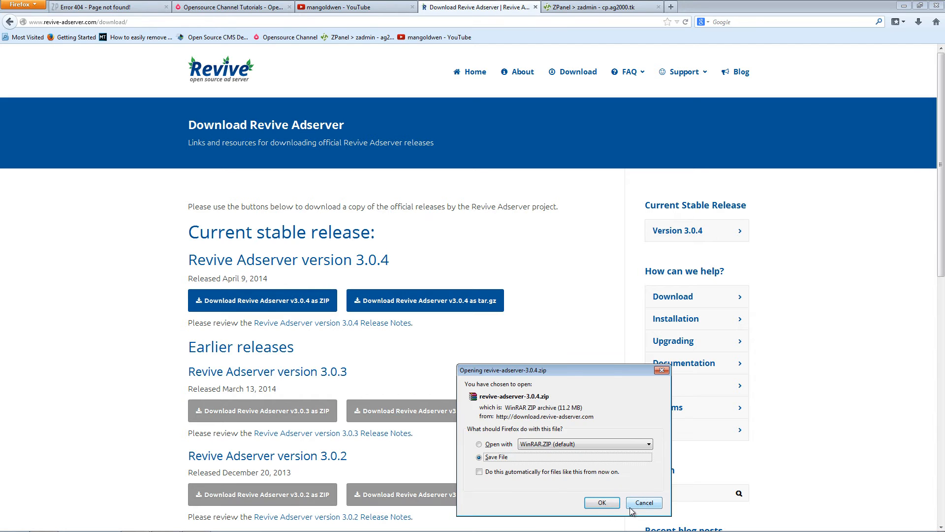
left_click(643, 502)
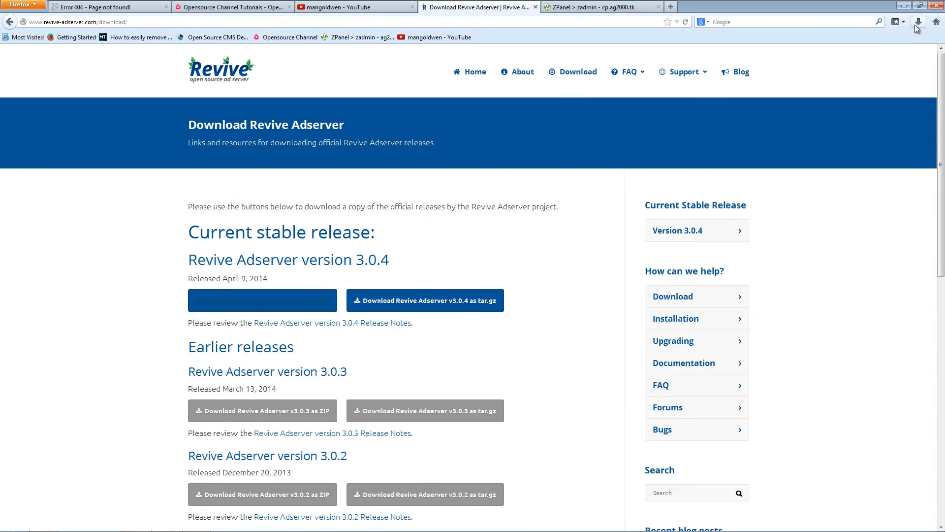
- Show the downloaded revive-adserver-3.0.4.zip in its Downloads folder via the Firefox downloads list
left_click(919, 21)
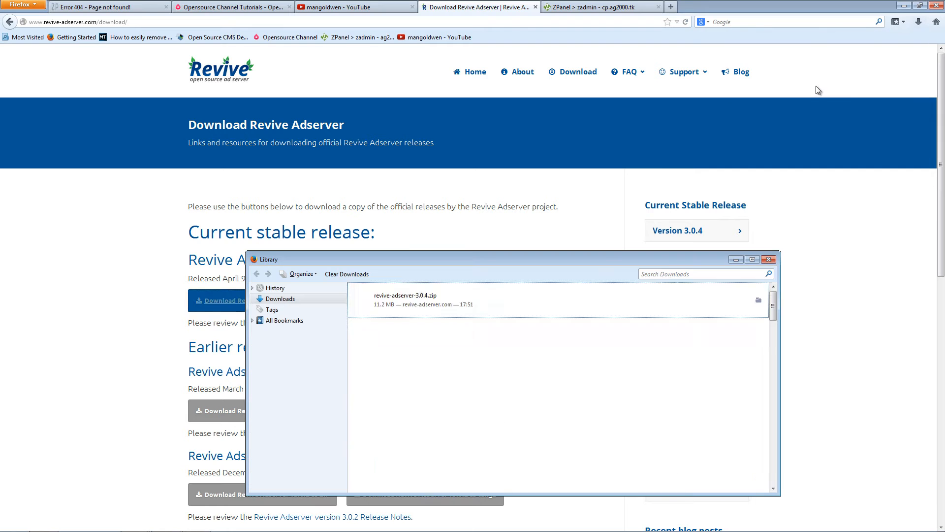
right_click(423, 300)
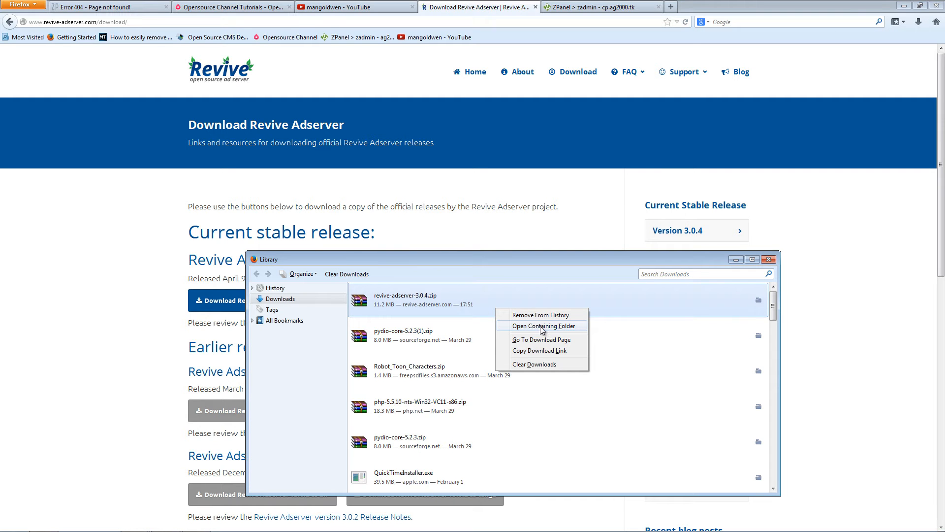
left_click(541, 326)
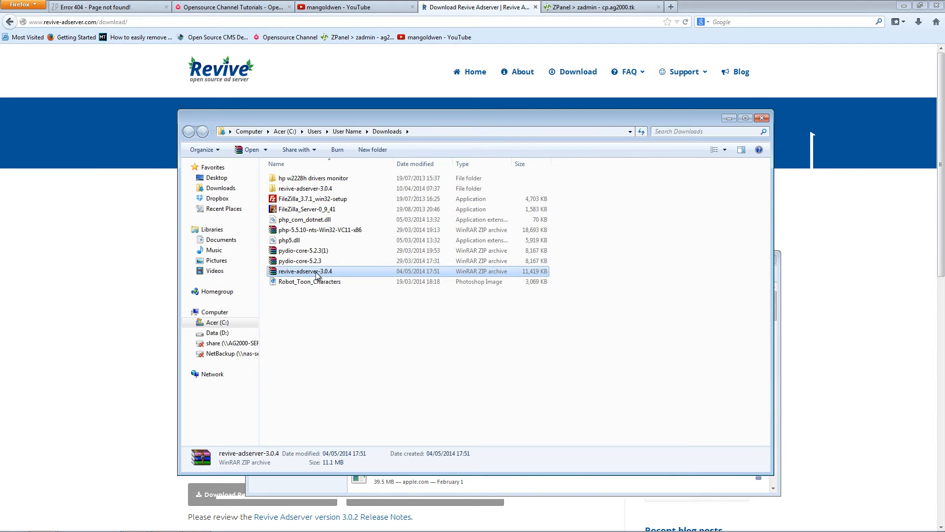
- Browse into the extracted revive-adserver-3.0.4 folder and bring FileZilla up beside it
double_click(305, 189)
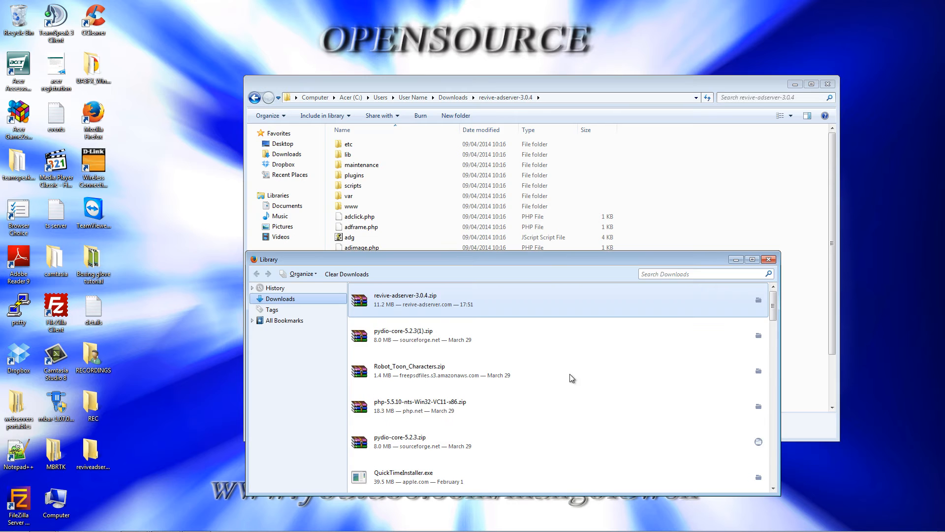
left_click(768, 259)
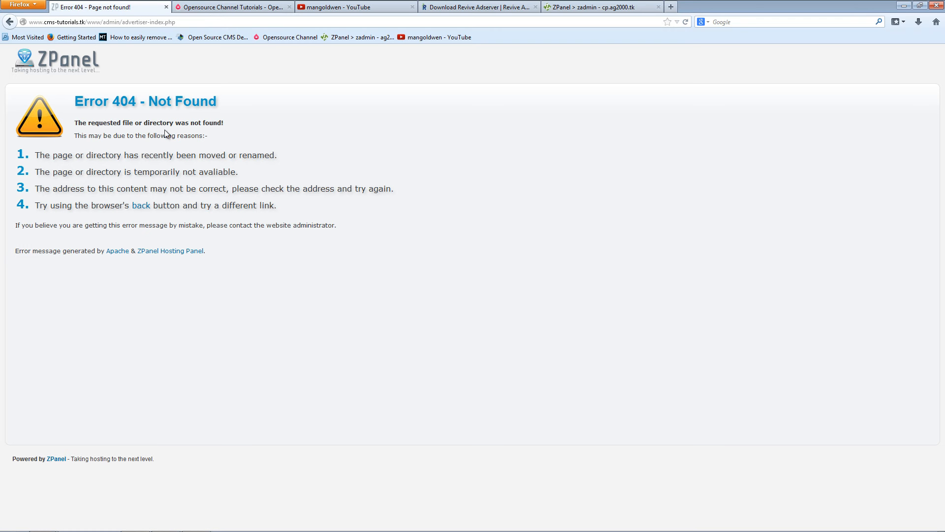
mouse_move(794, 44)
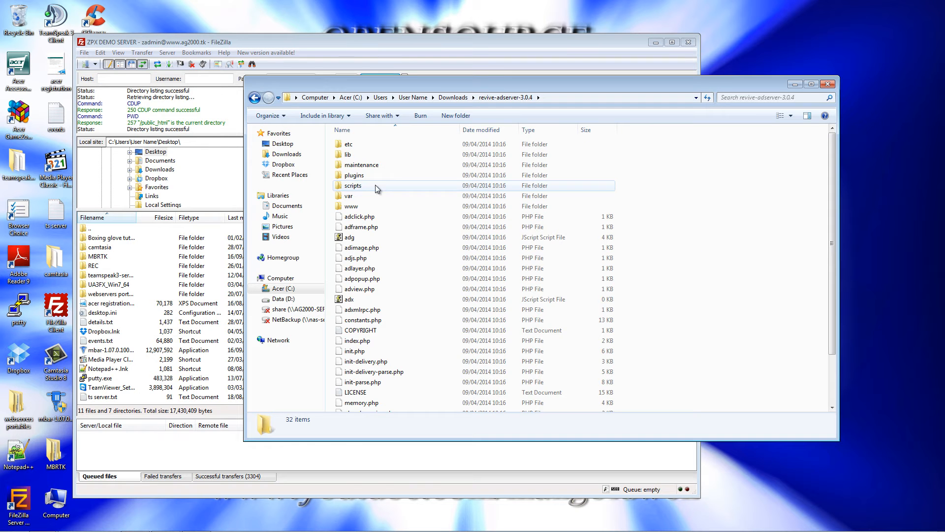
- Upload all revive-adserver-3.0.4 files to the cms-tutorials public_html folder and close the Explorer window
left_click(347, 144)
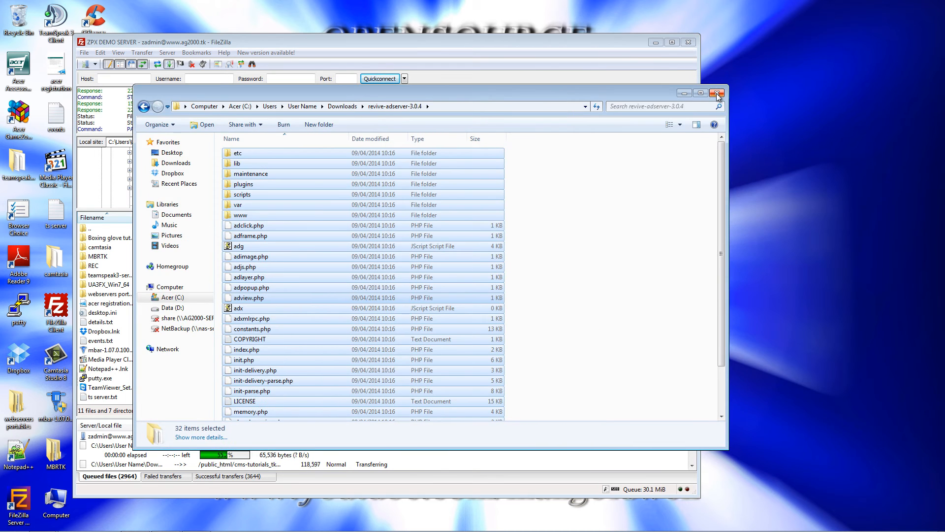
left_click(718, 92)
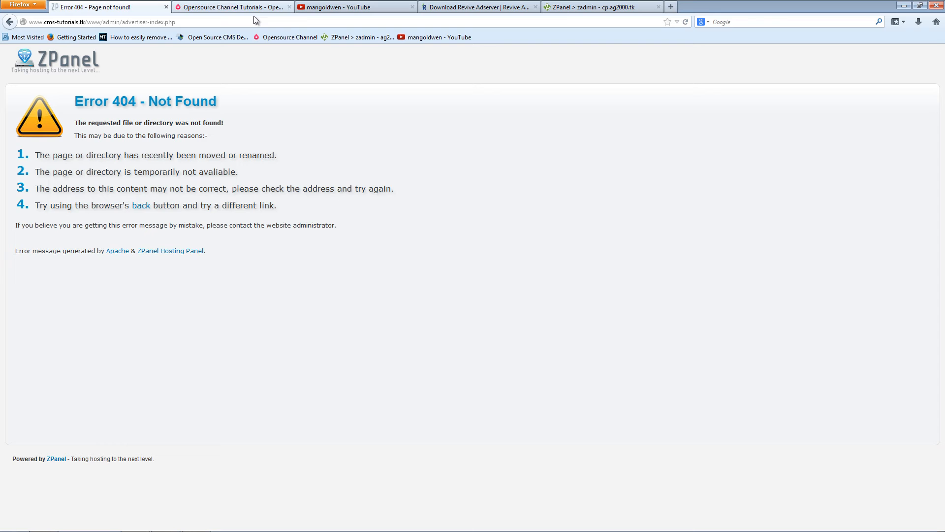
- Look over the YouTube channel and OpenSourceChannel pages, then land on the ZPanel dashboard
left_click(344, 7)
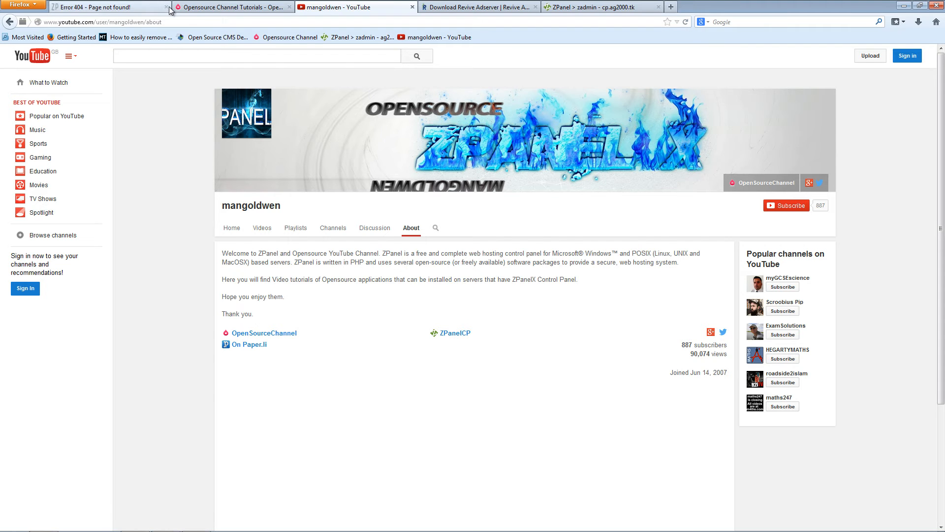
left_click(232, 7)
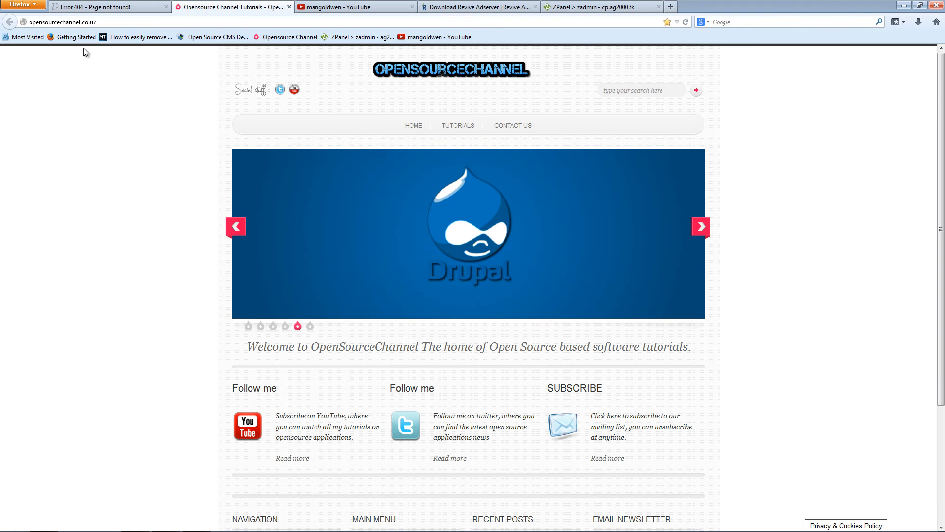
left_click(355, 7)
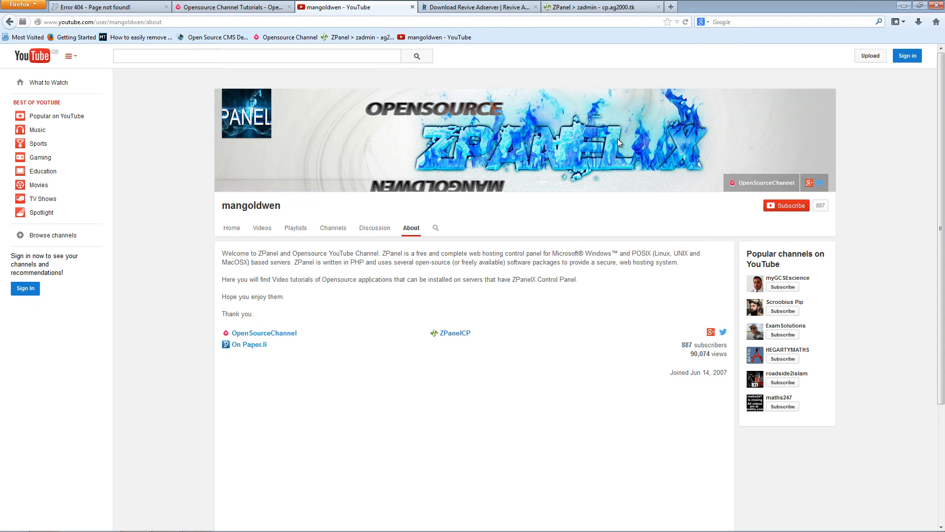
mouse_move(810, 183)
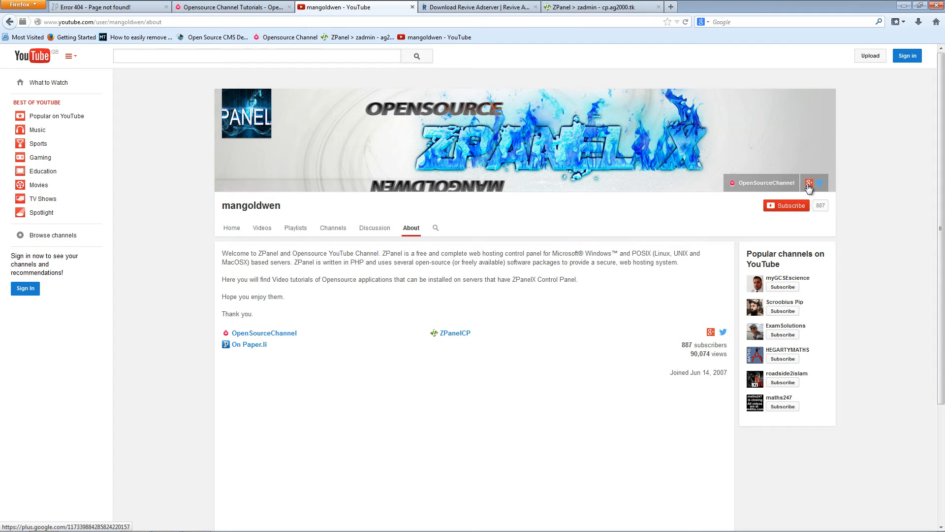
mouse_move(840, 164)
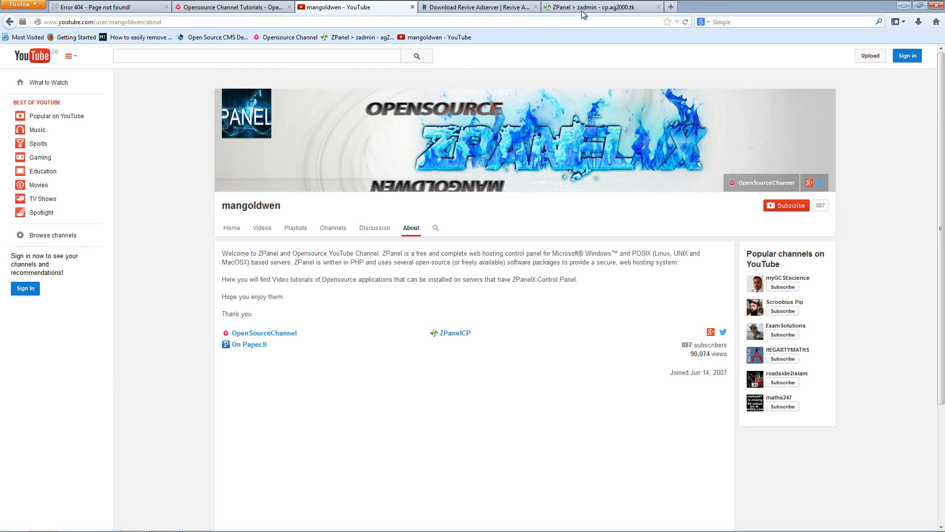
left_click(601, 7)
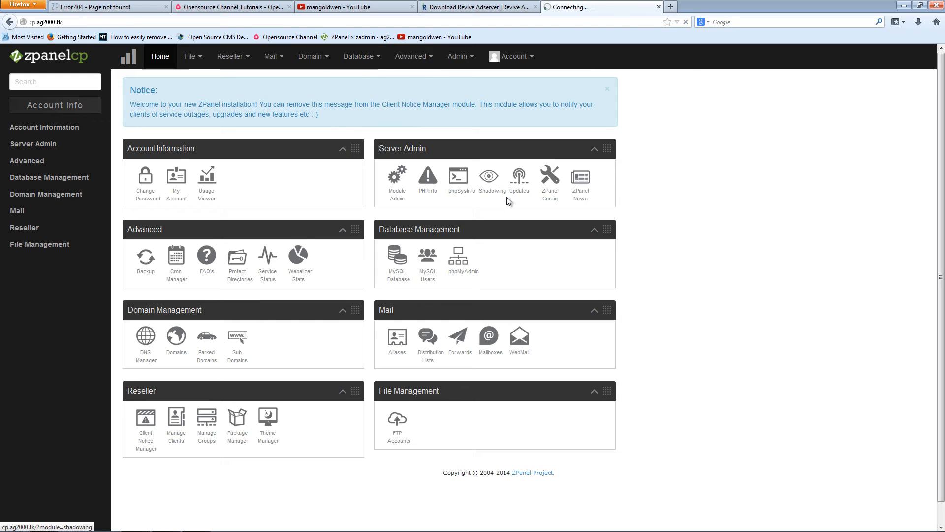
- Create a MySQL database named adserver (zadmin_adserver) in ZPanel's MySQL Database page
left_click(396, 259)
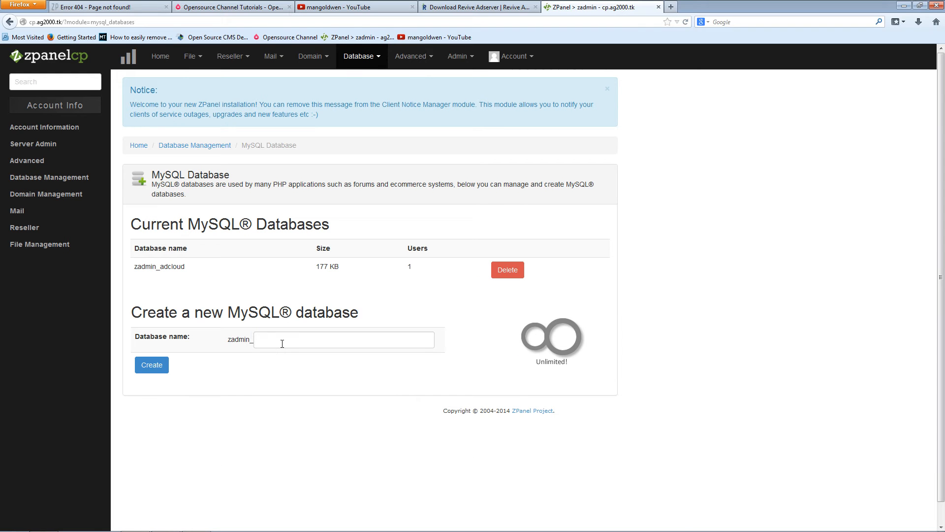
left_click(343, 339)
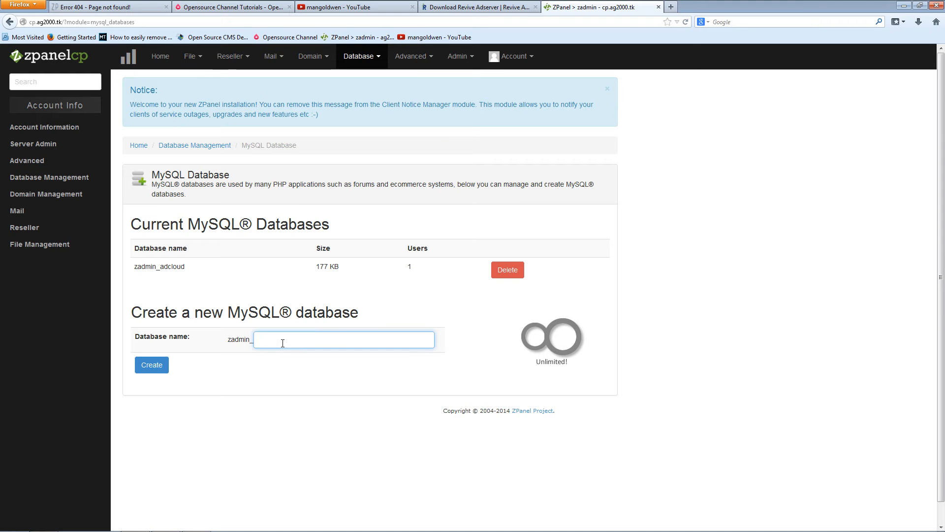
type("ad")
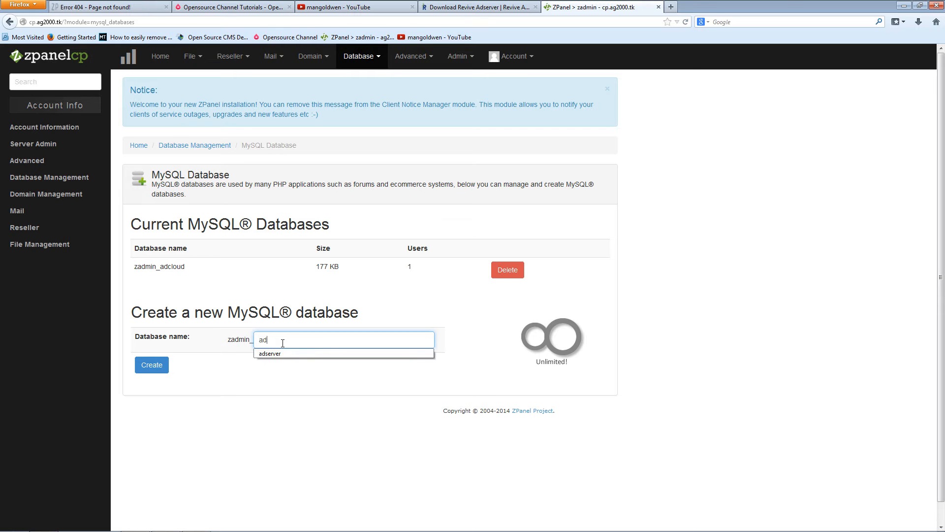
type("server")
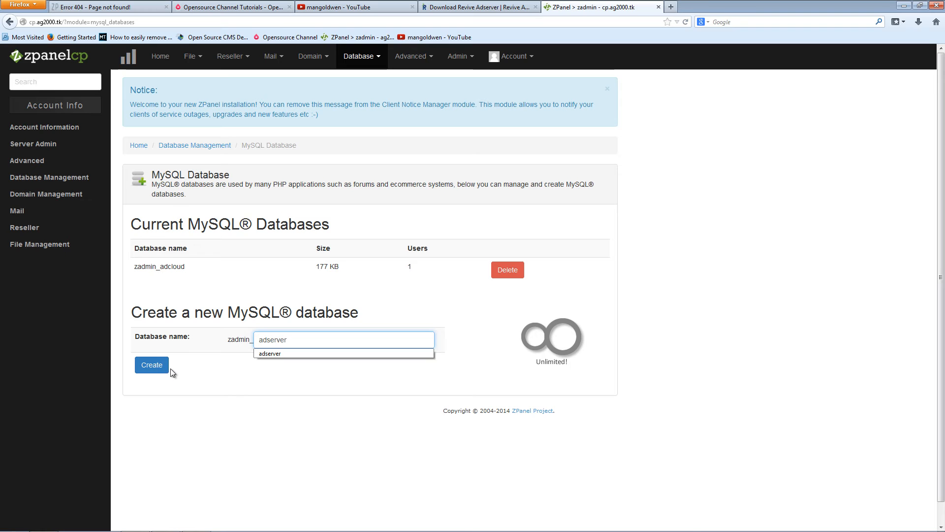
left_click(152, 365)
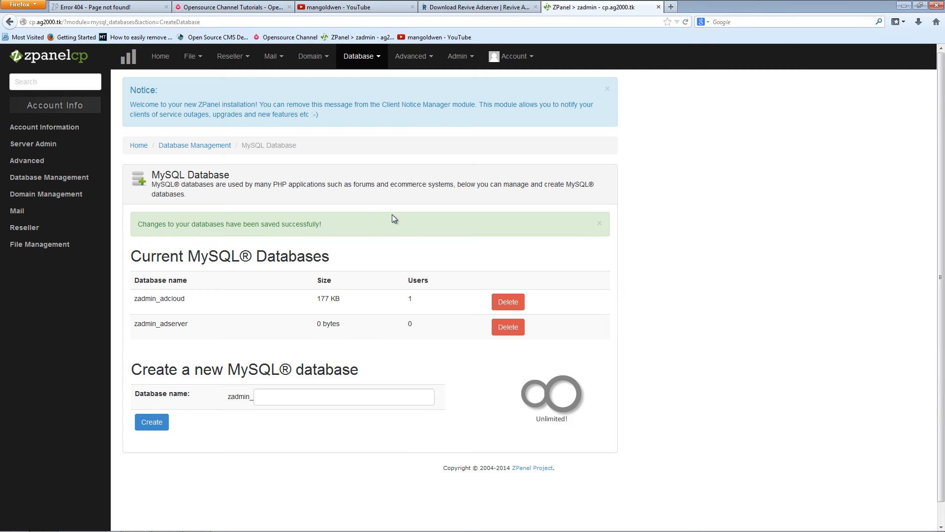
left_click(362, 56)
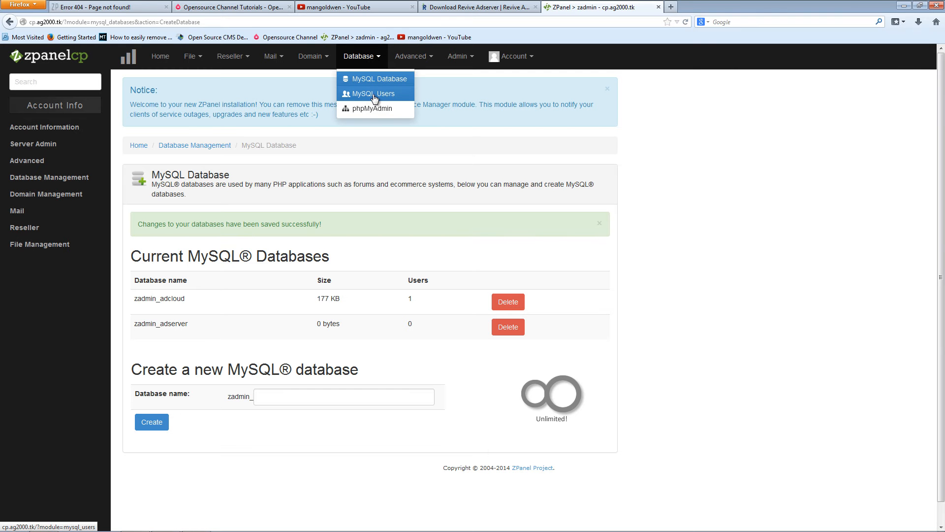
- Create MySQL user adserver mapped to zadmin_adserver and select its generated password
left_click(374, 94)
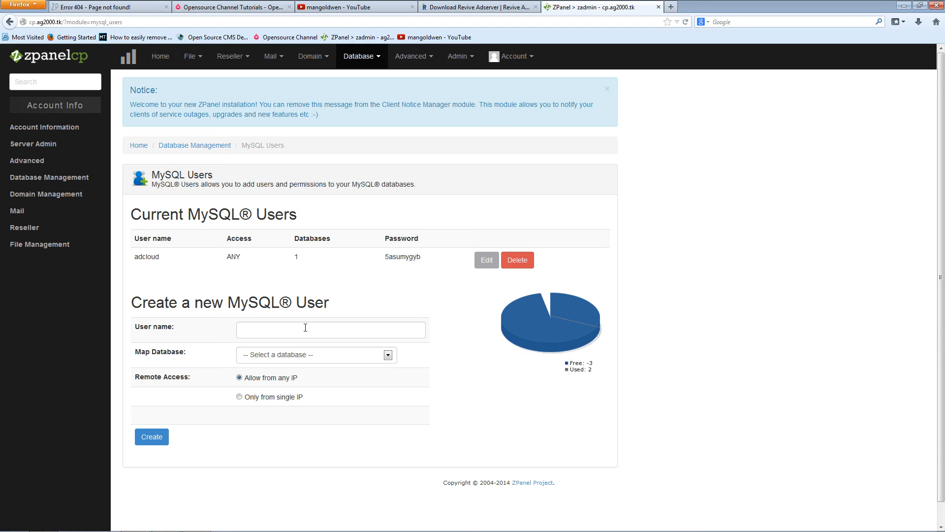
left_click(331, 330)
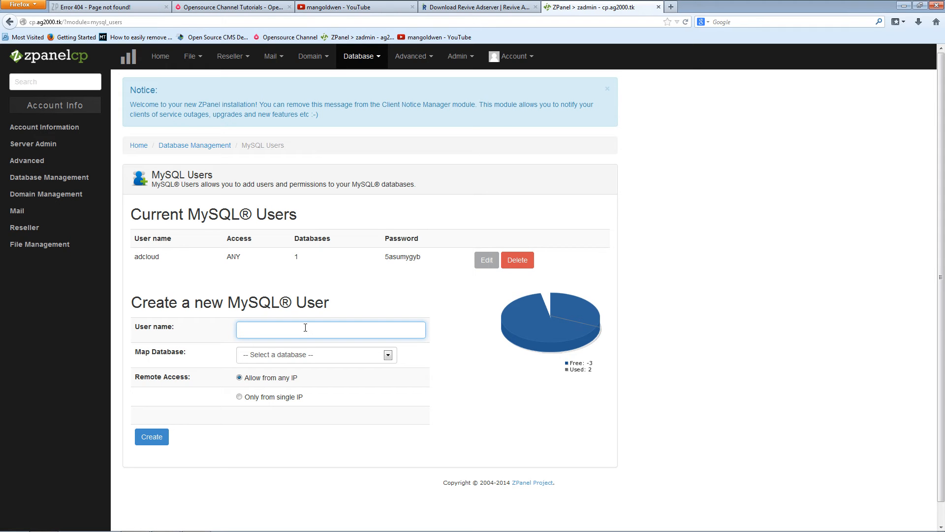
type("adserver")
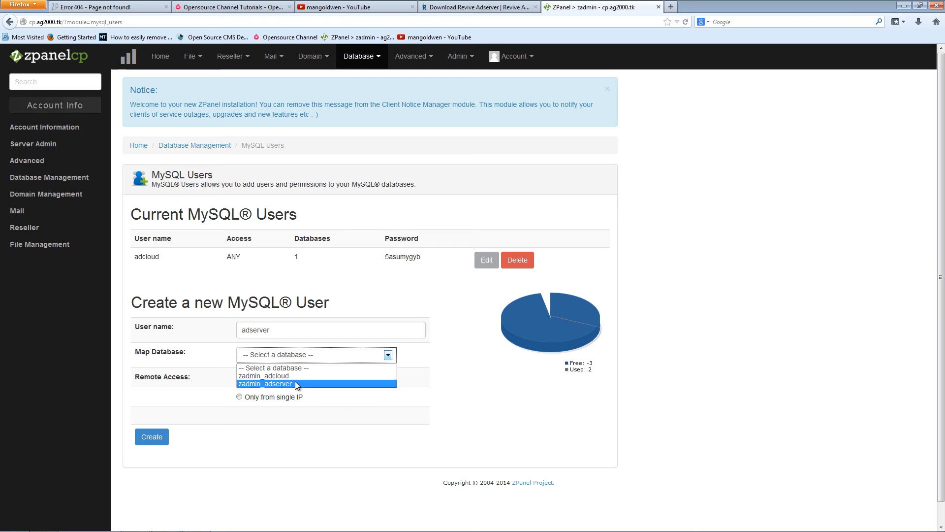
left_click(265, 384)
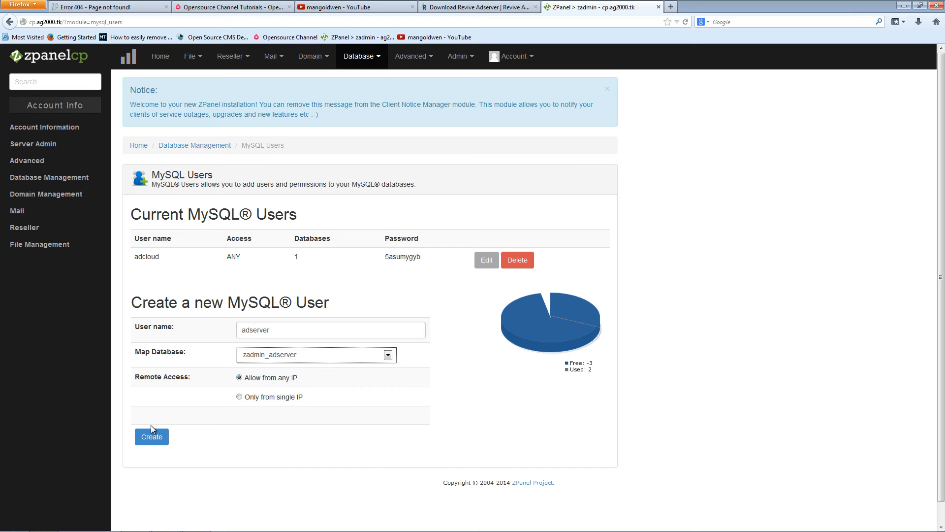
left_click(152, 436)
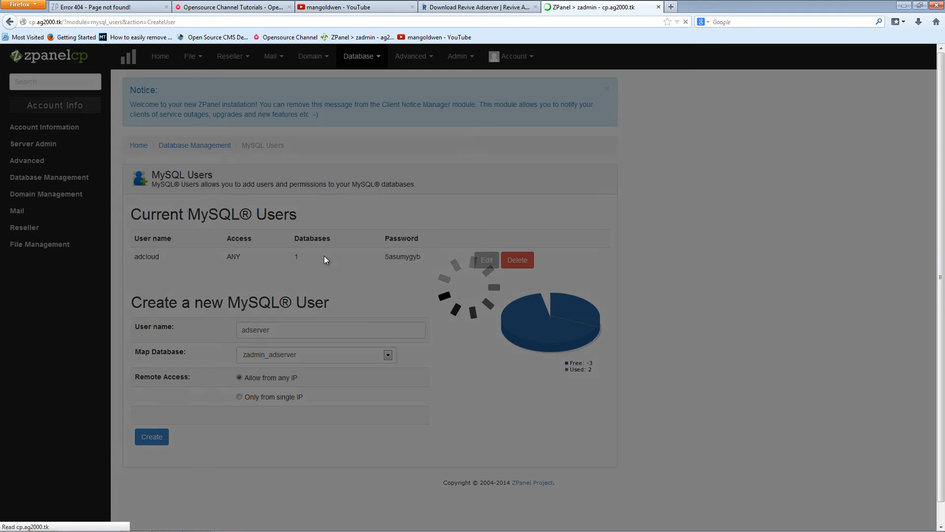
left_click(152, 436)
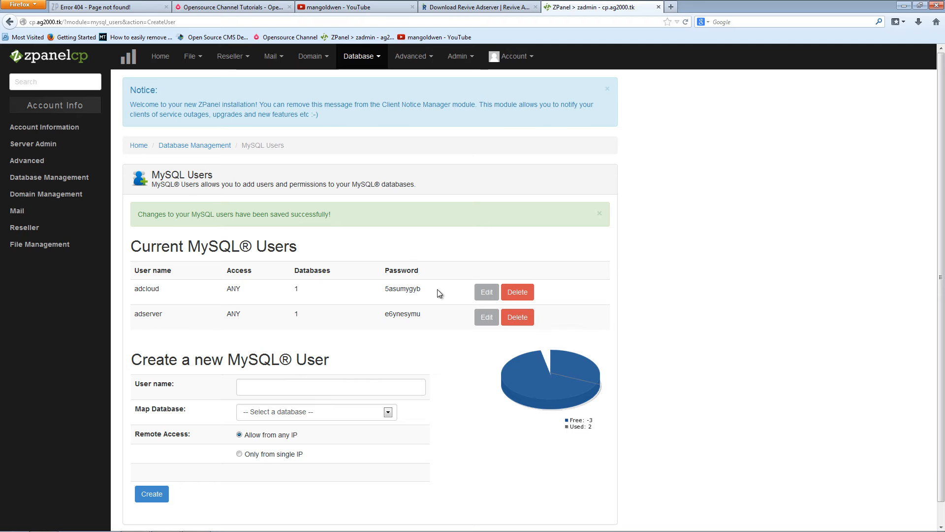
double_click(401, 313)
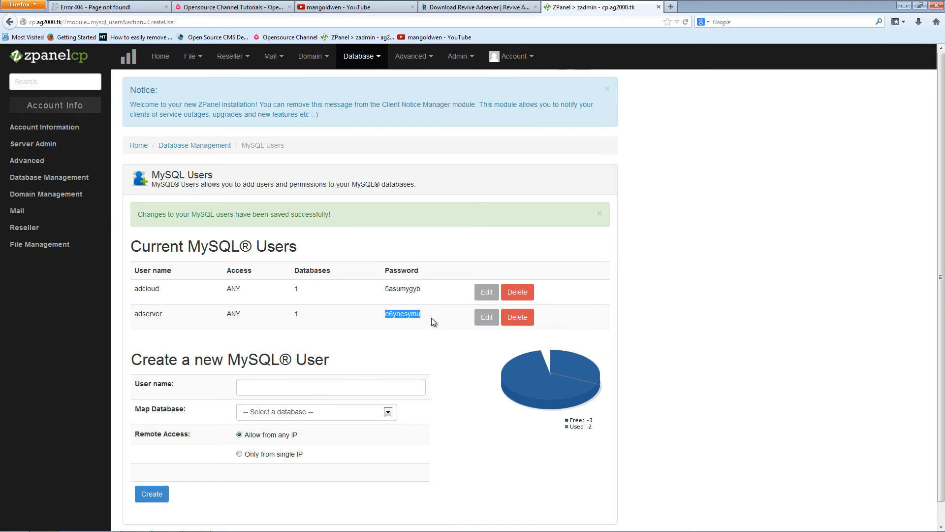
mouse_move(453, 324)
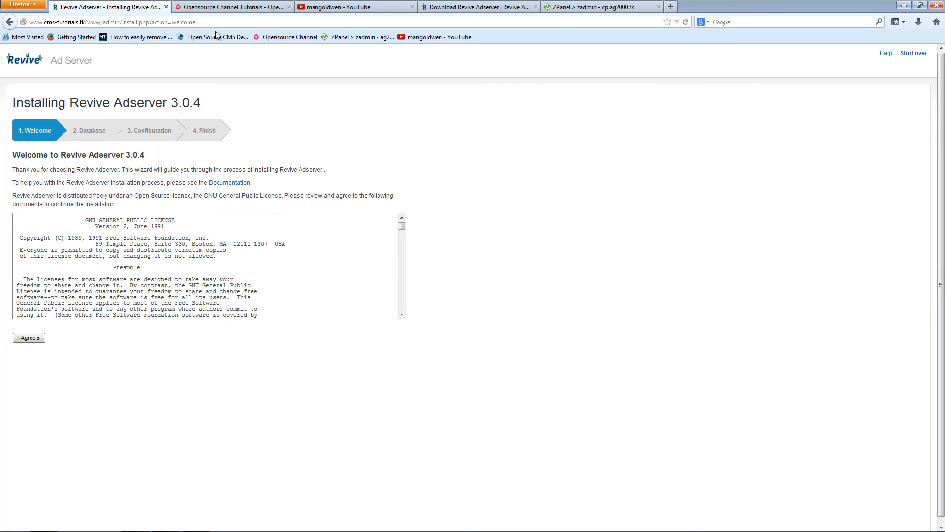
mouse_move(127, 235)
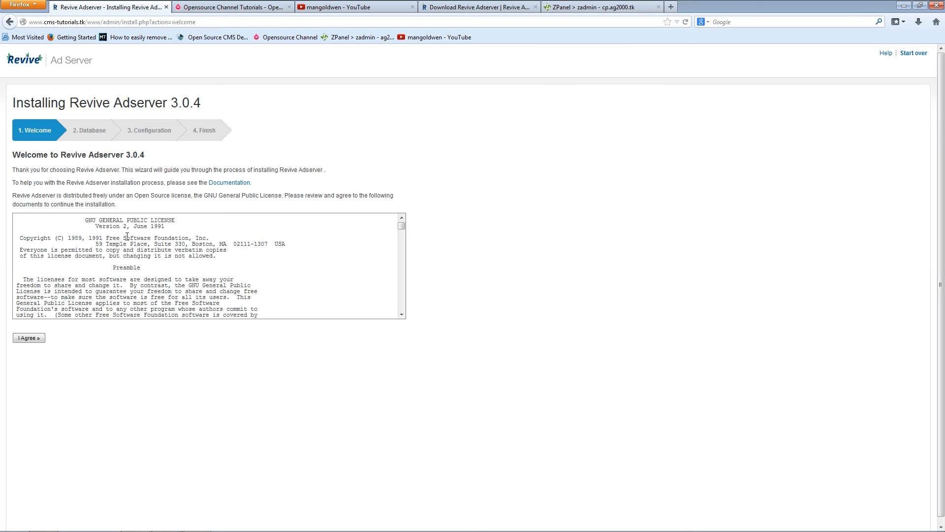
- Agree to the GPL license on the installer's Welcome page
left_click(29, 338)
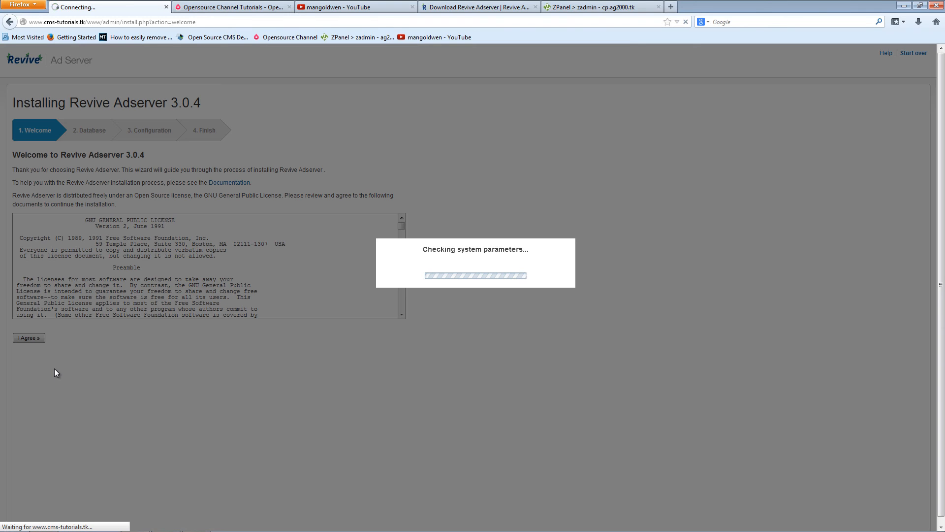
- Fill the installer's database step with zadmin_adserver, username adserver and the pasted password on localhost
left_click(27, 338)
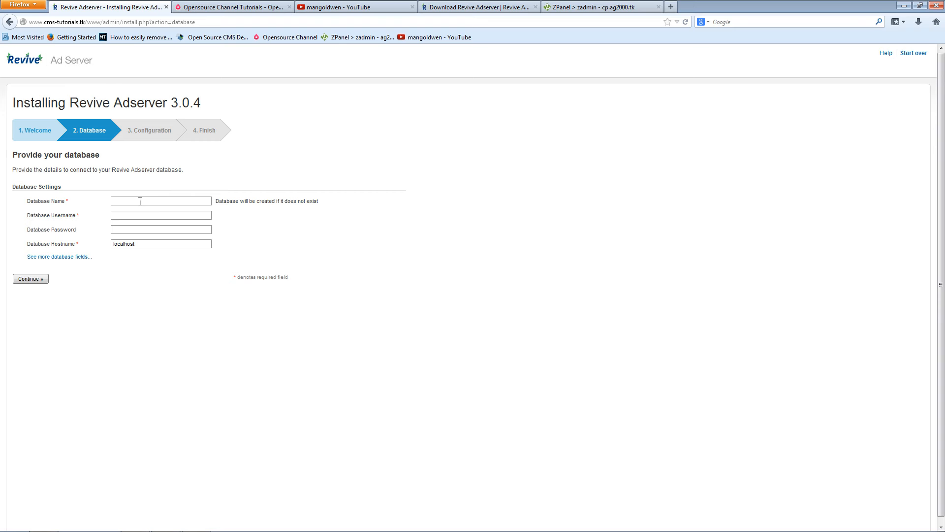
left_click(160, 201)
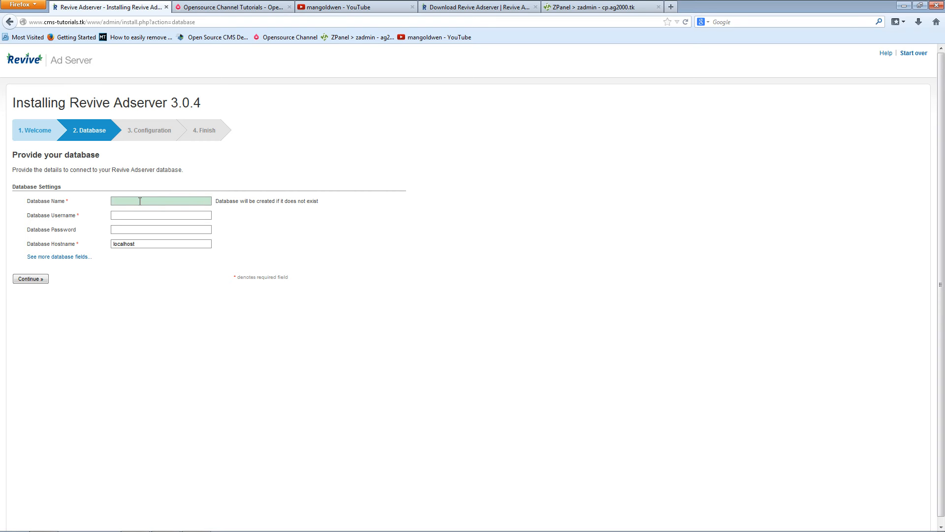
type("z")
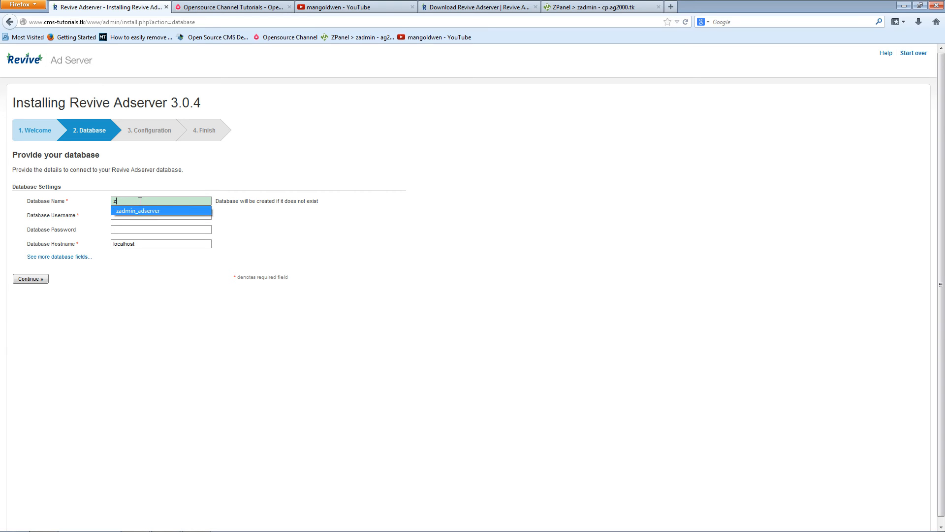
left_click(138, 210)
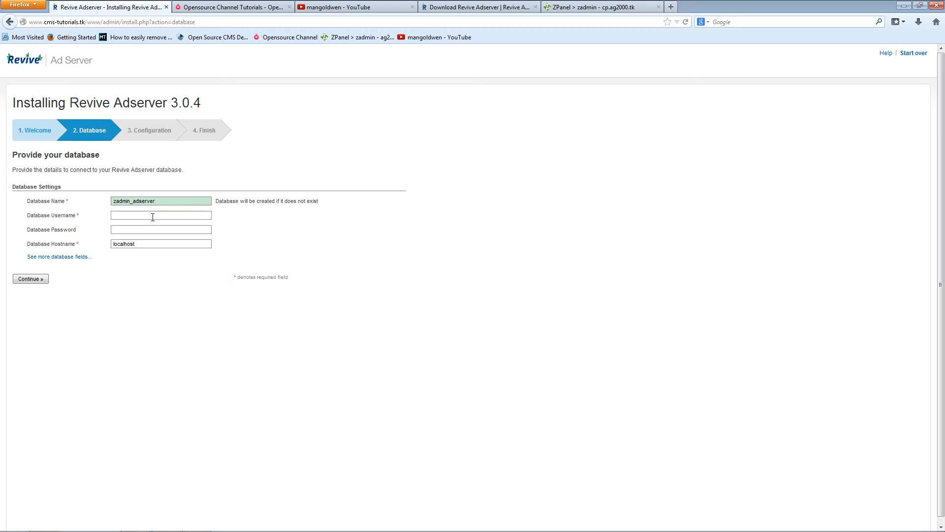
left_click(160, 216)
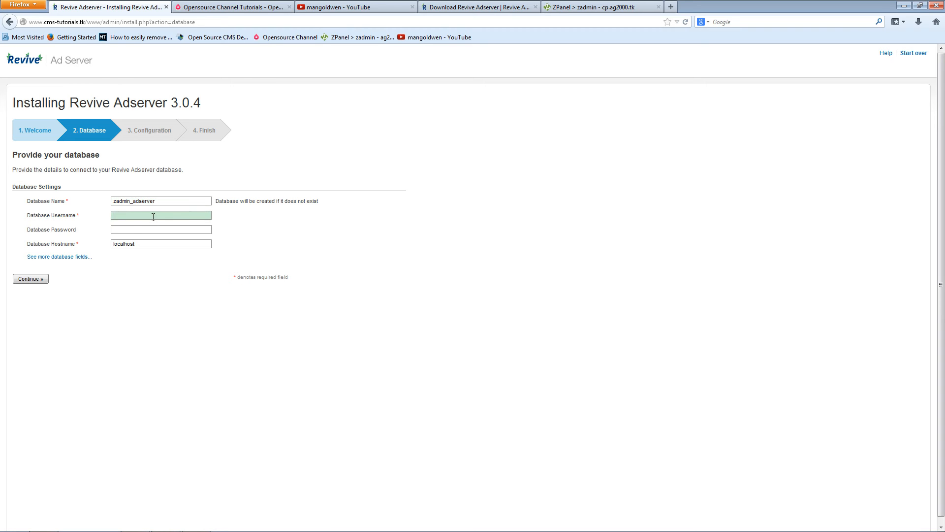
type("adserver")
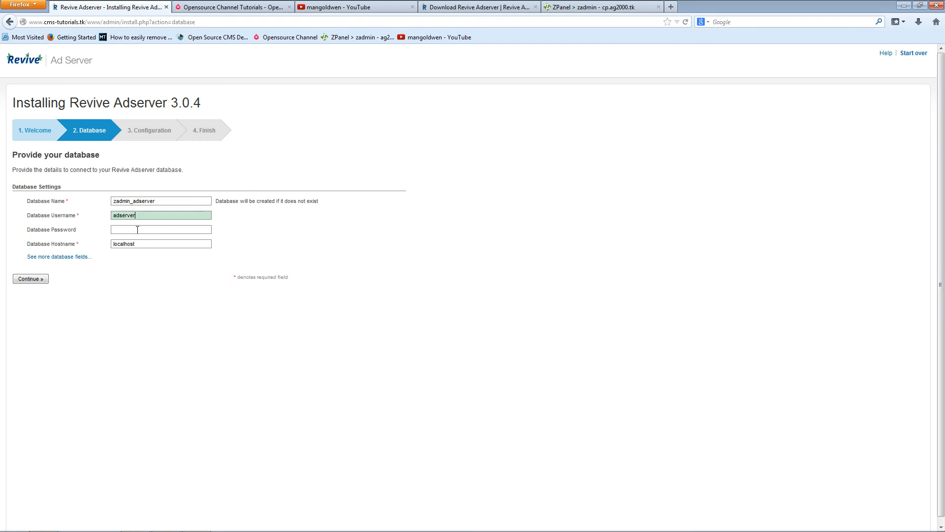
right_click(160, 229)
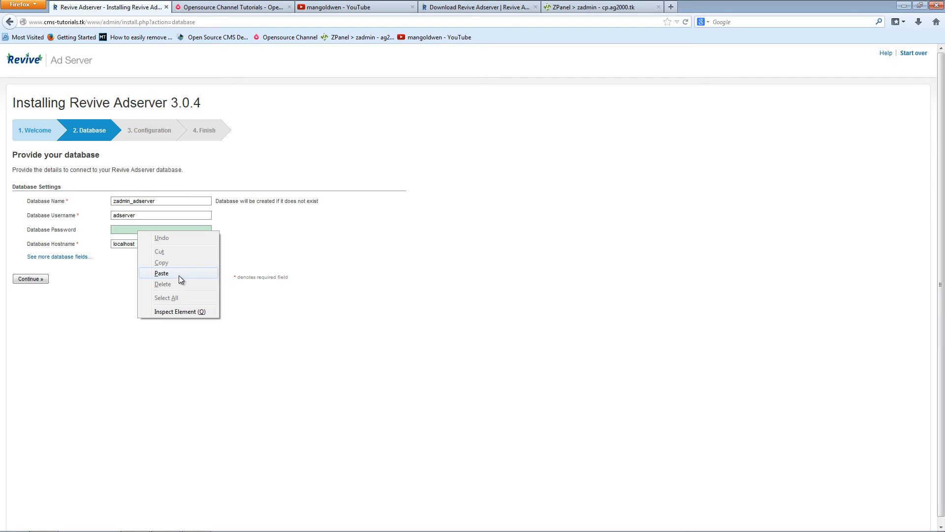
left_click(160, 273)
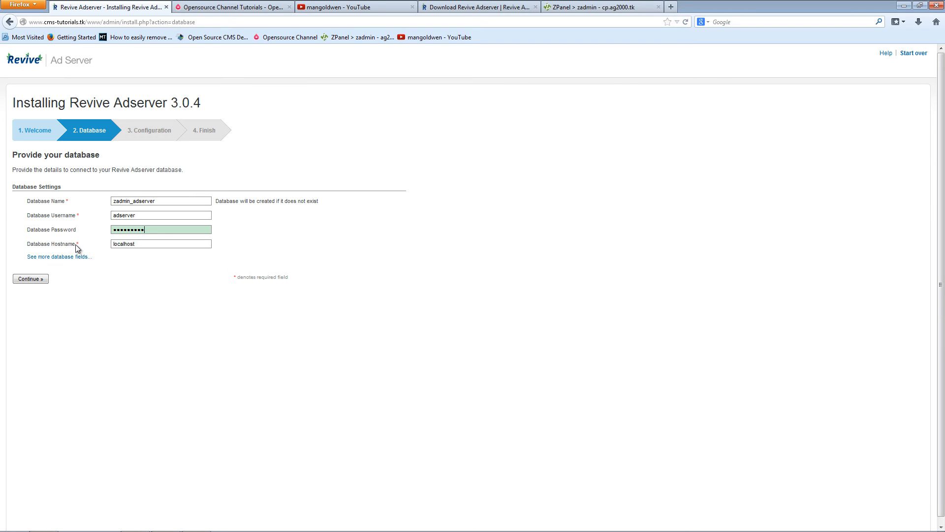
mouse_move(56, 249)
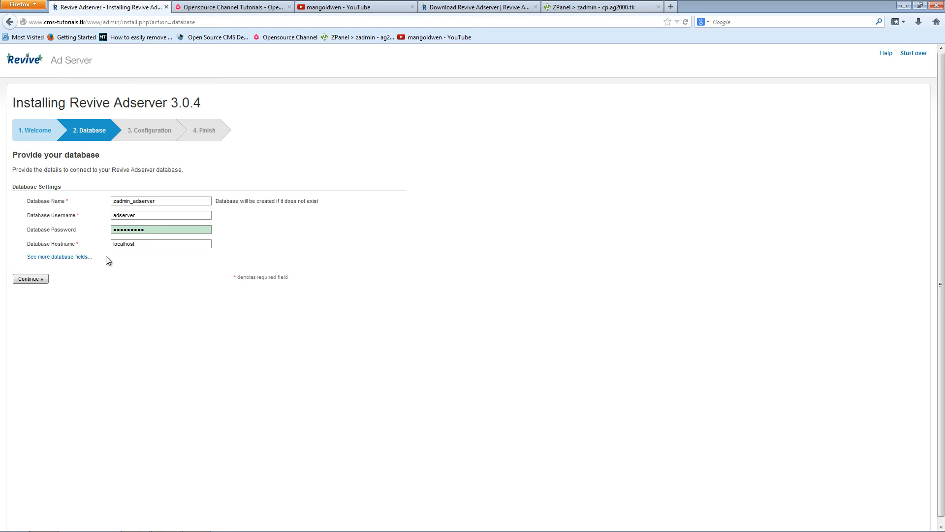
mouse_move(109, 255)
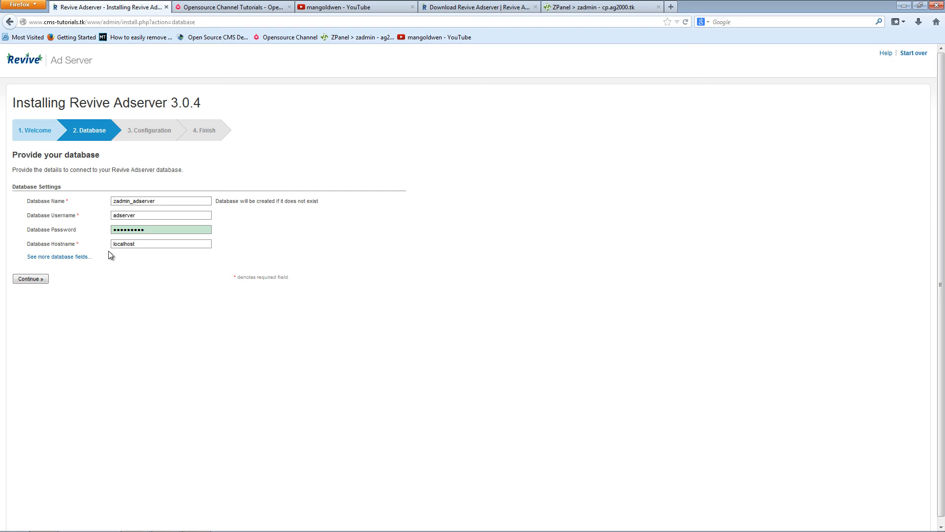
left_click(30, 279)
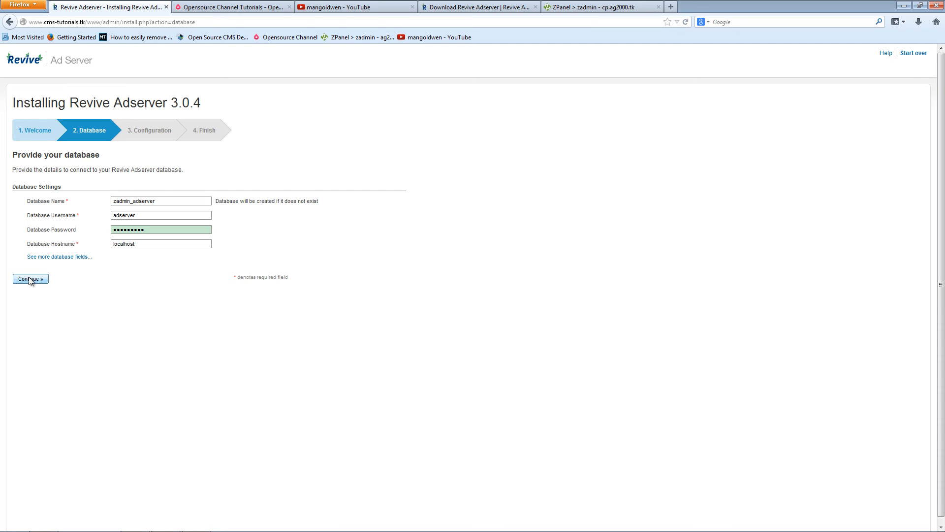
- Submit the database settings for installation and decline Firefox's offer to remember the password
left_click(30, 279)
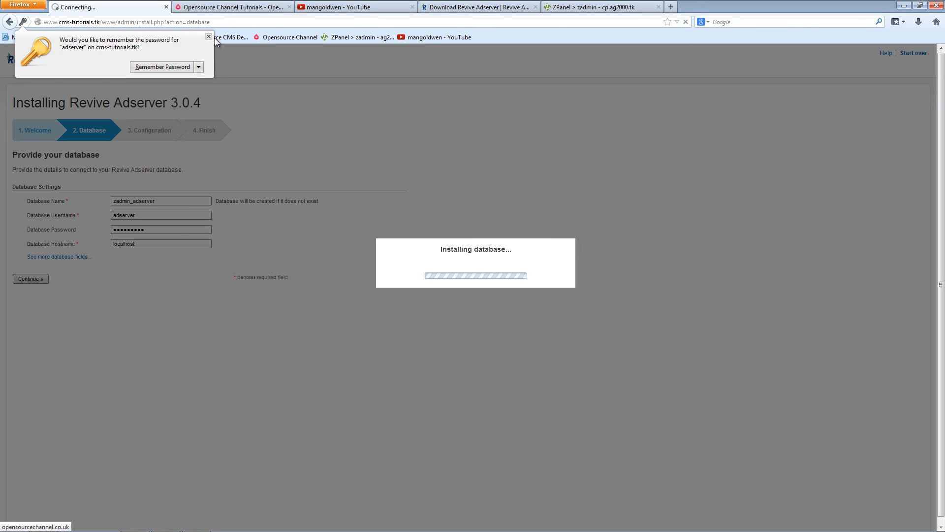
left_click(207, 37)
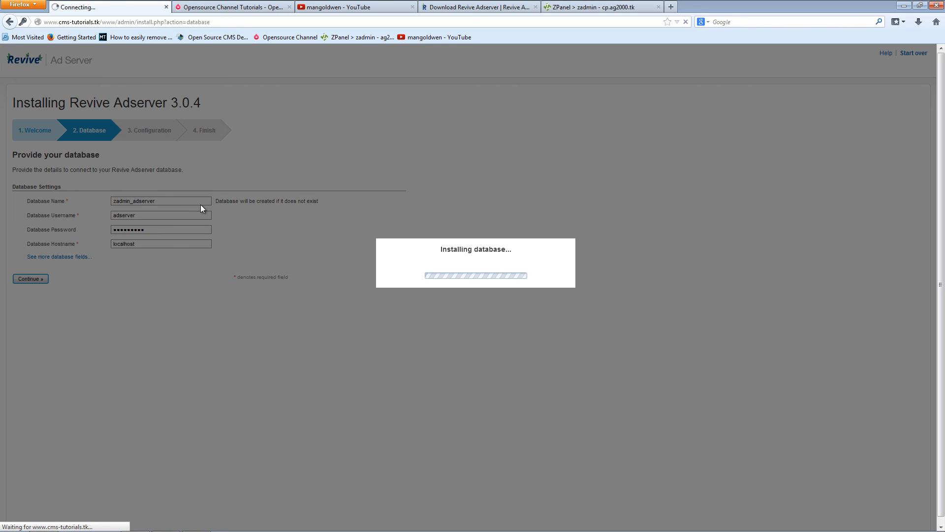
mouse_move(193, 285)
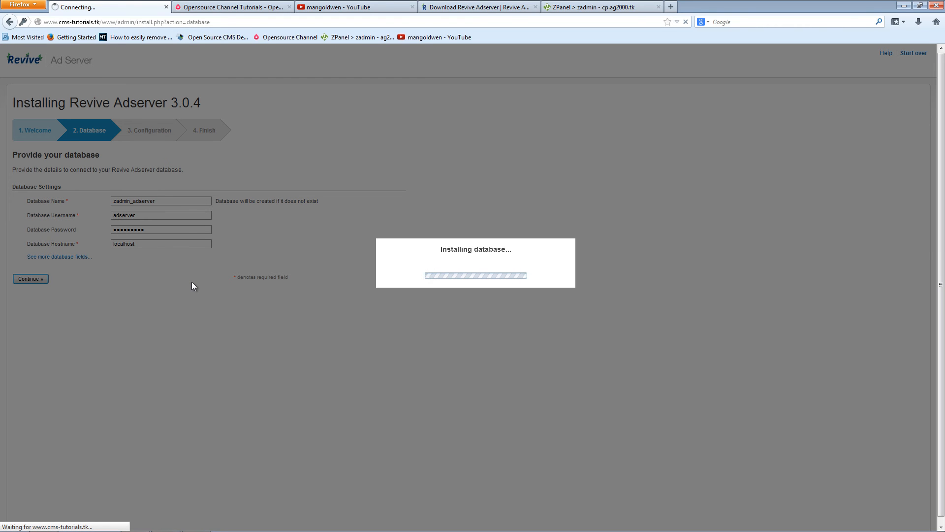
mouse_move(44, 230)
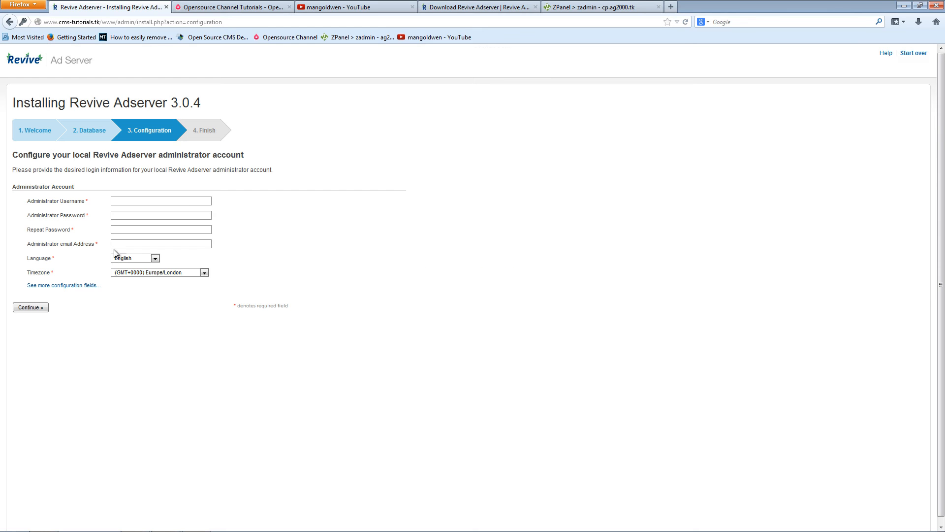
mouse_move(119, 256)
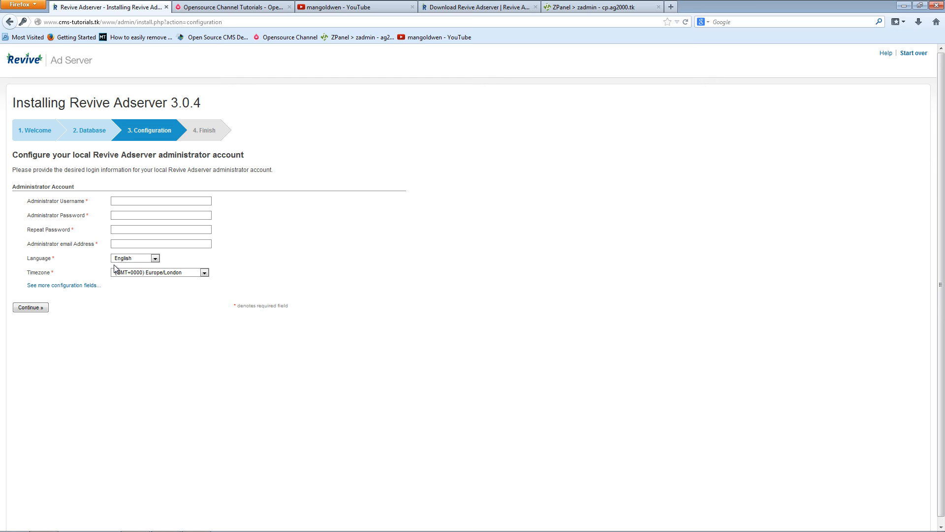
- Enter the administrator username 'admin' and its matching password
left_click(160, 201)
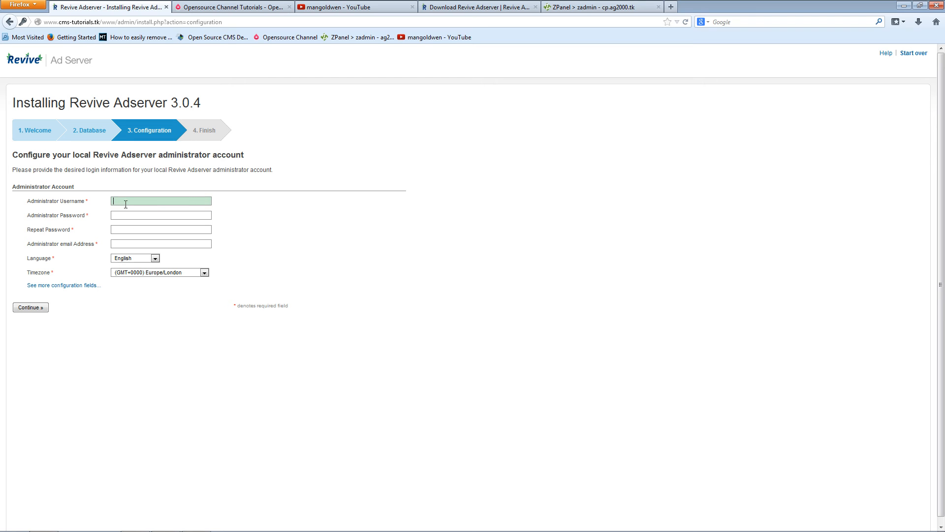
type("a")
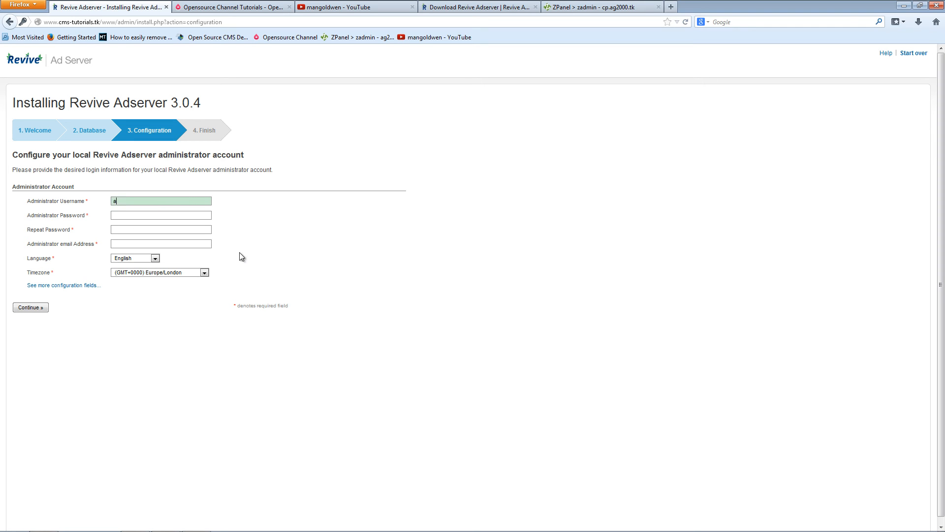
type("d")
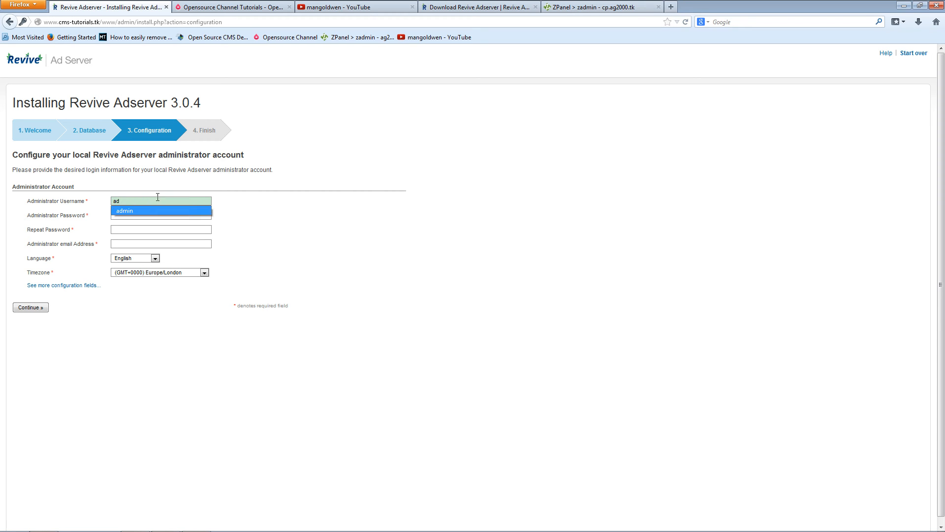
left_click(125, 211)
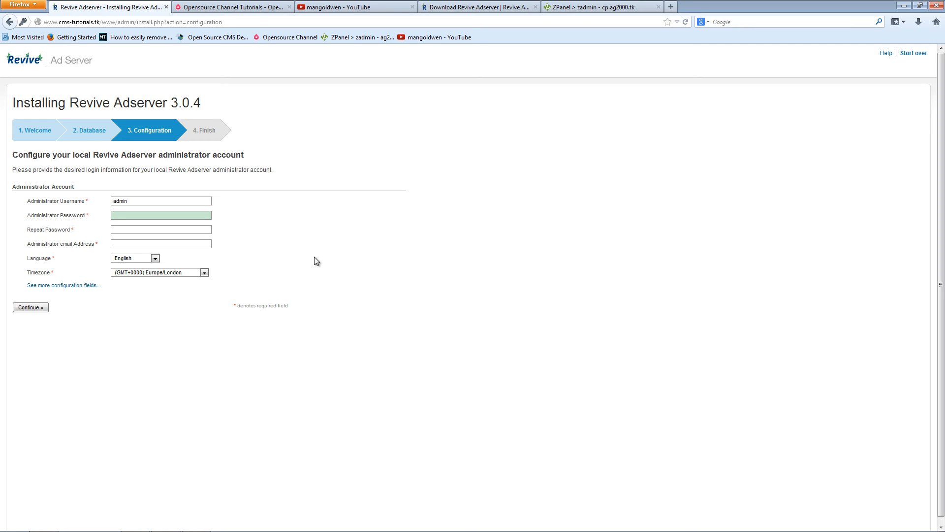
type("•••••")
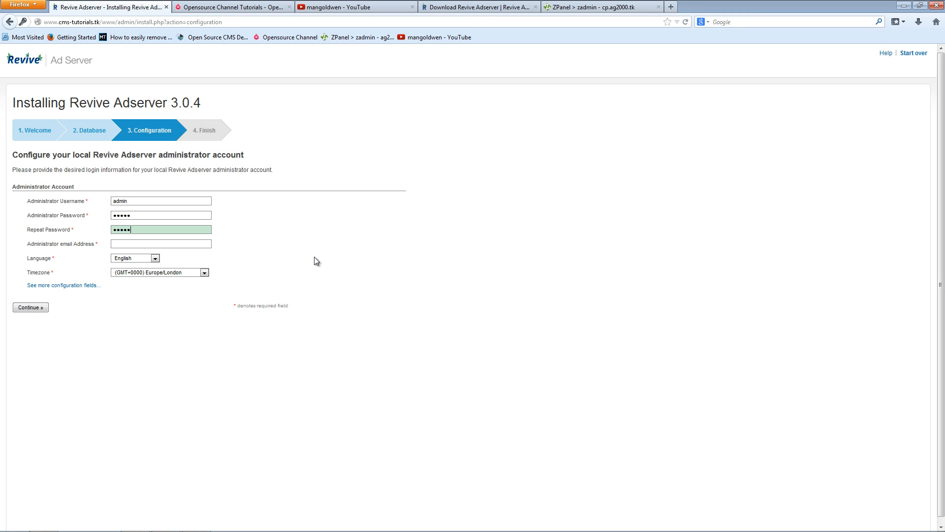
- Fill the administrator email address from autocomplete and submit the account details
left_click(160, 243)
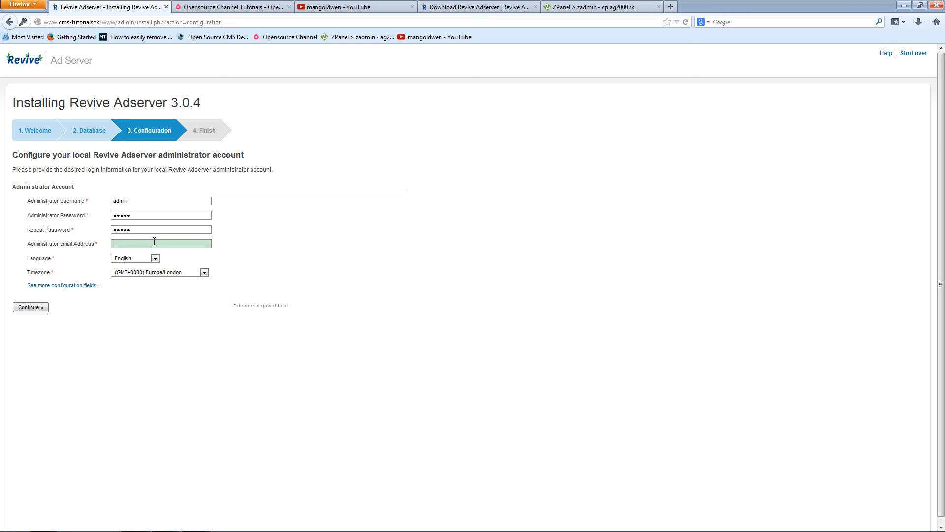
left_click(160, 244)
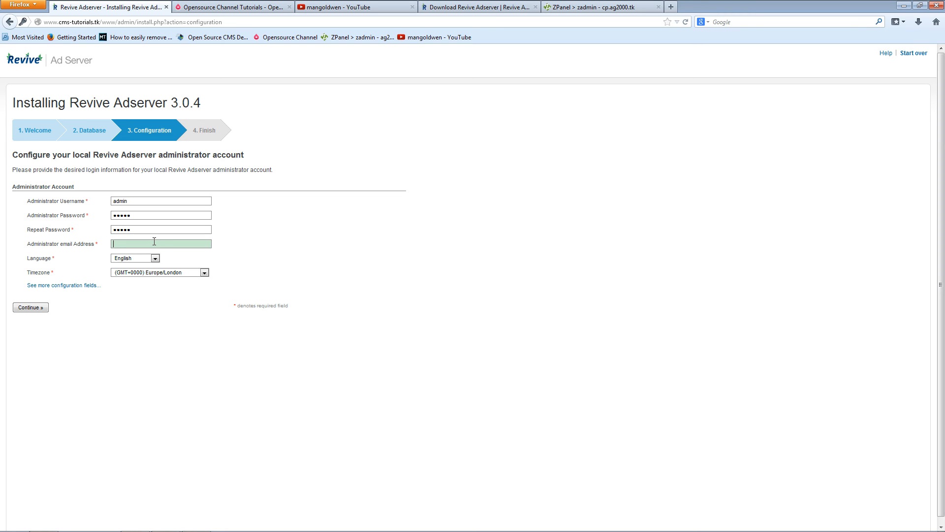
type("p")
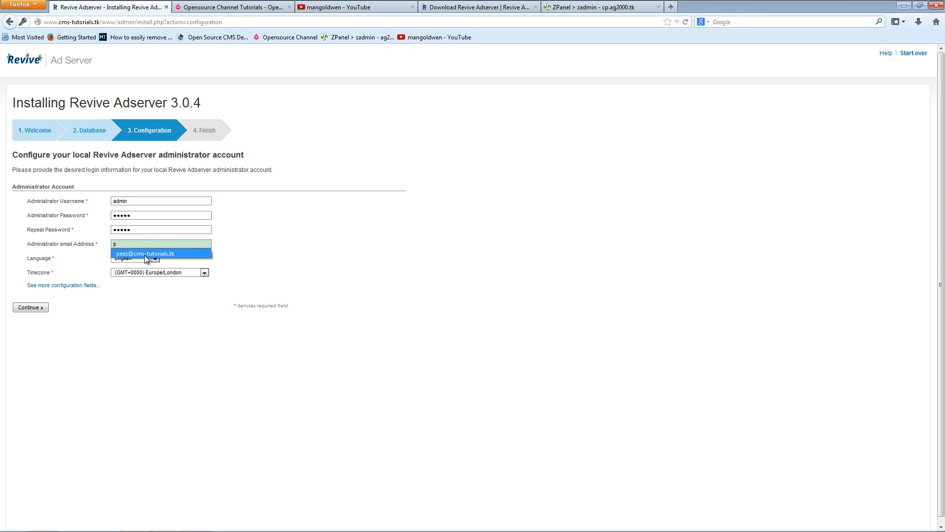
left_click(145, 253)
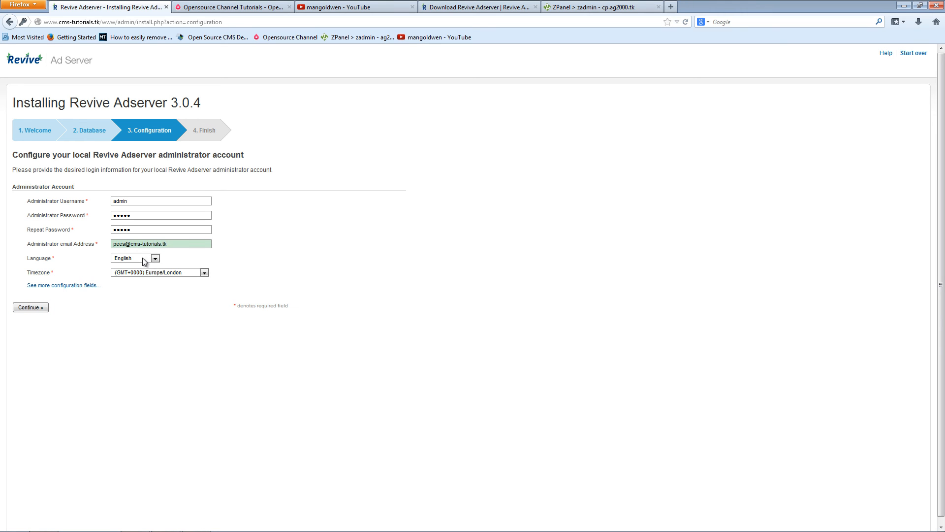
mouse_move(67, 279)
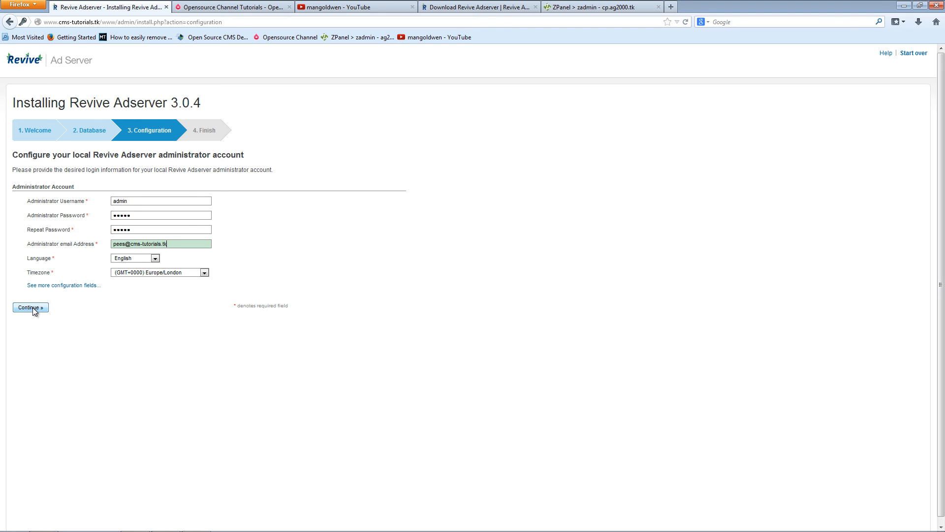
left_click(30, 307)
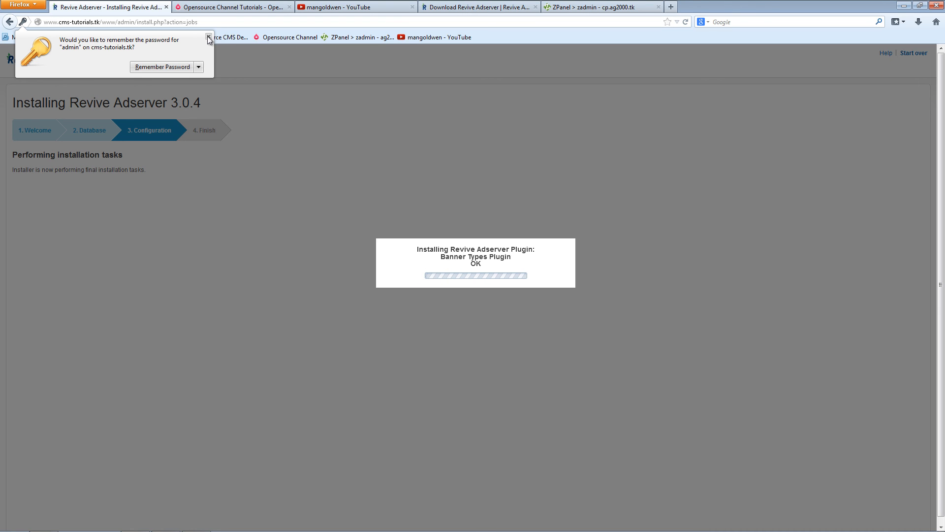
- Dismiss Firefox's offer to remember the admin password
left_click(209, 39)
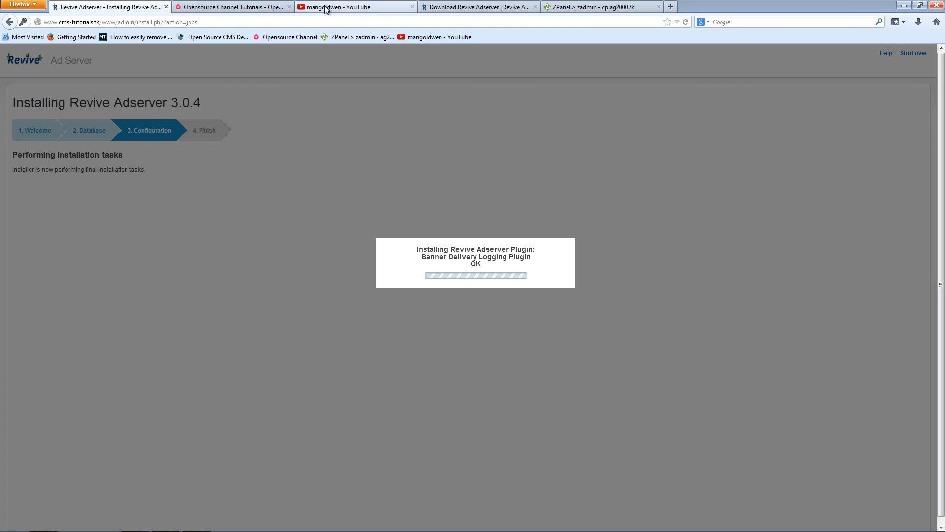
- Browse the author's YouTube channel and the OpenSourceChannel tutorials site while installation finishes
left_click(354, 7)
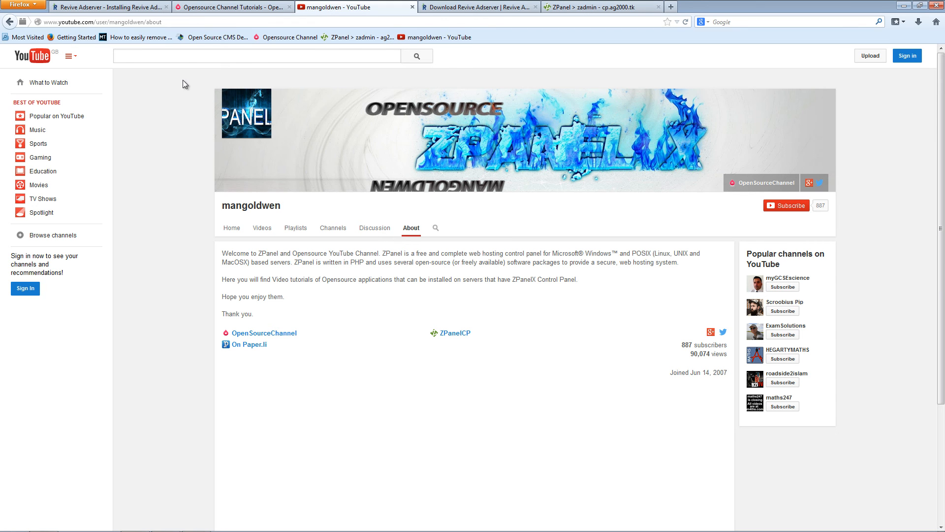
mouse_move(444, 250)
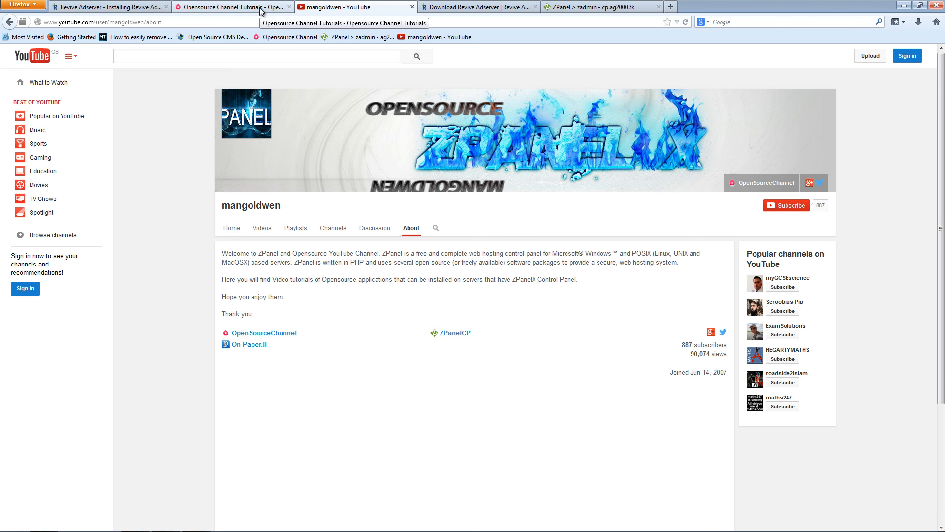
left_click(233, 7)
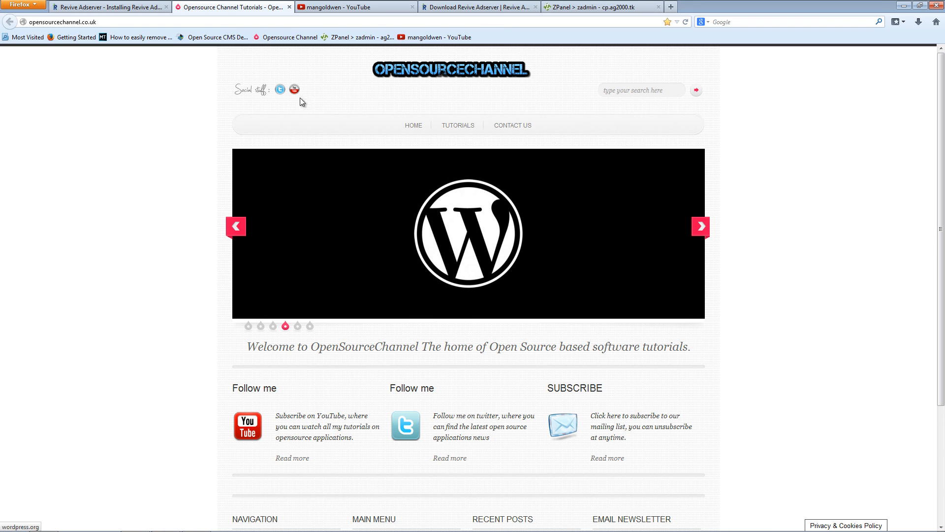
mouse_move(275, 109)
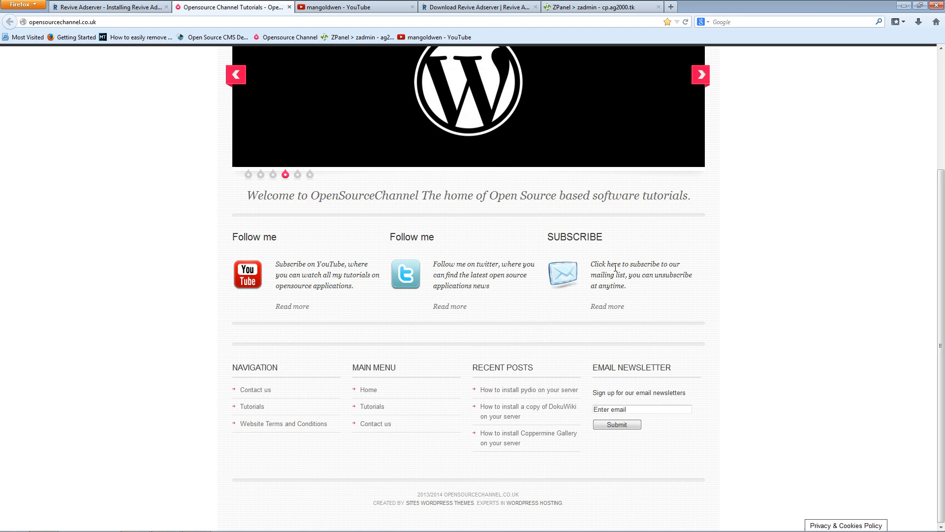
scroll("up", 3)
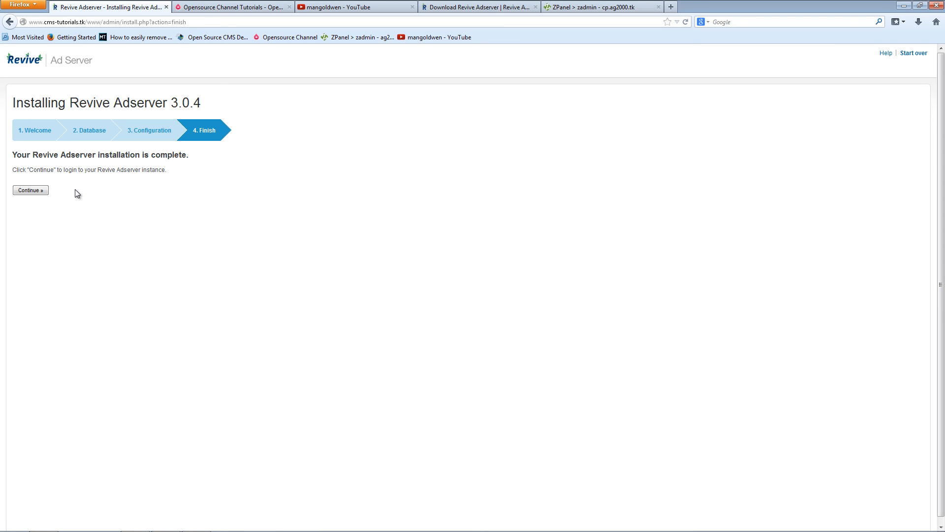
mouse_move(77, 121)
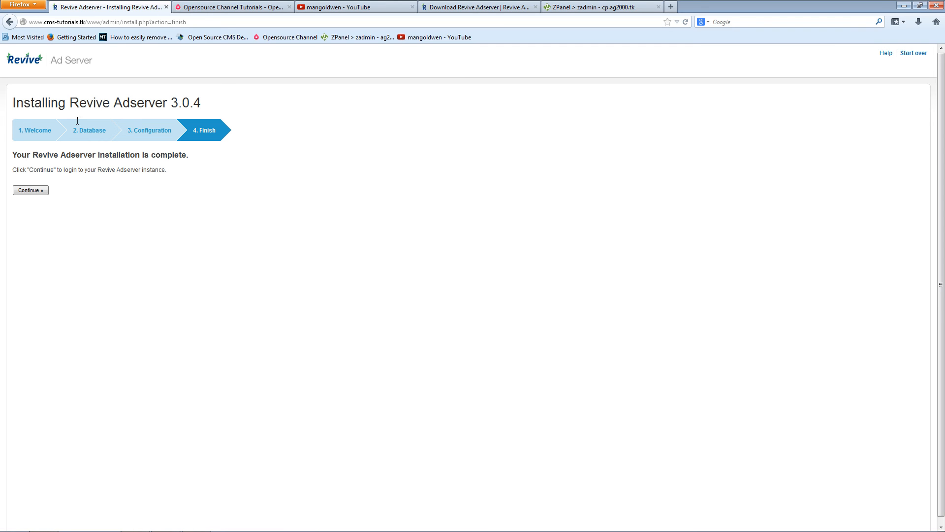
- Continue from the completed installation into the admin's empty Advertisers inventory page
left_click(29, 190)
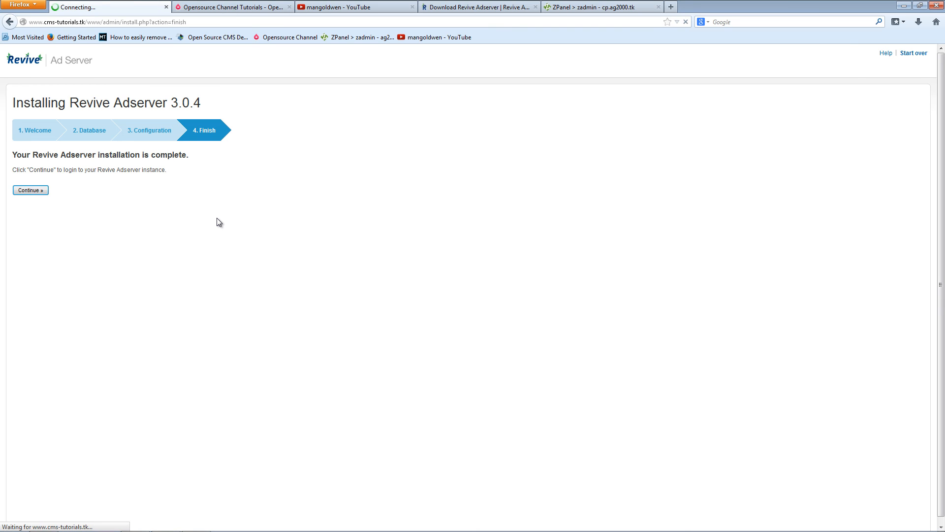
left_click(30, 190)
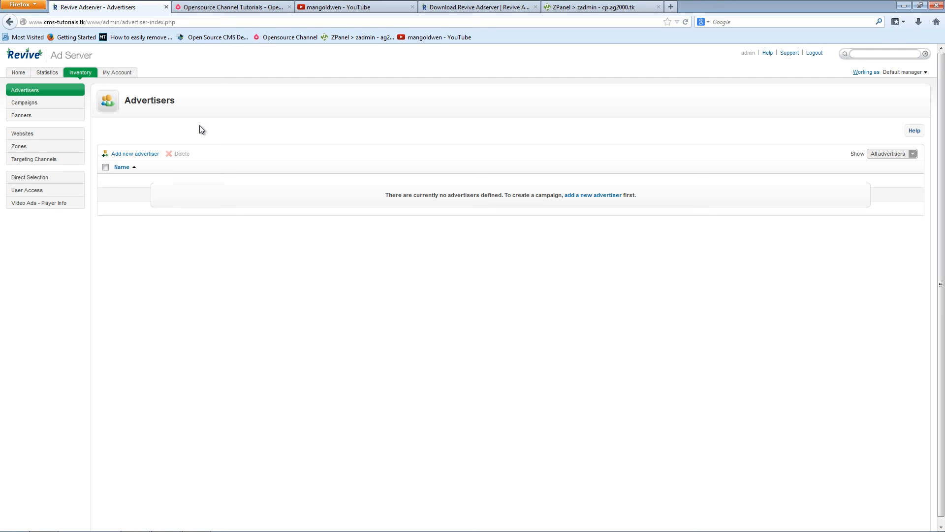
mouse_move(888, 9)
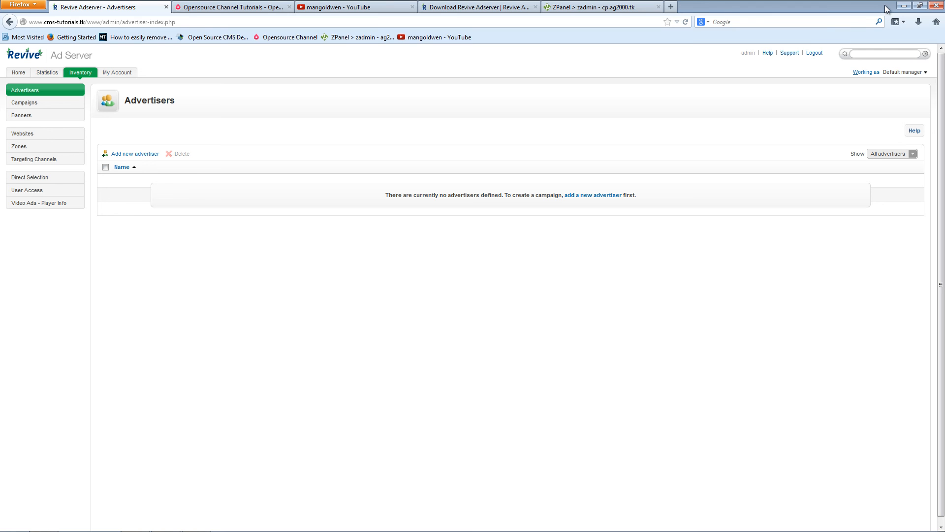